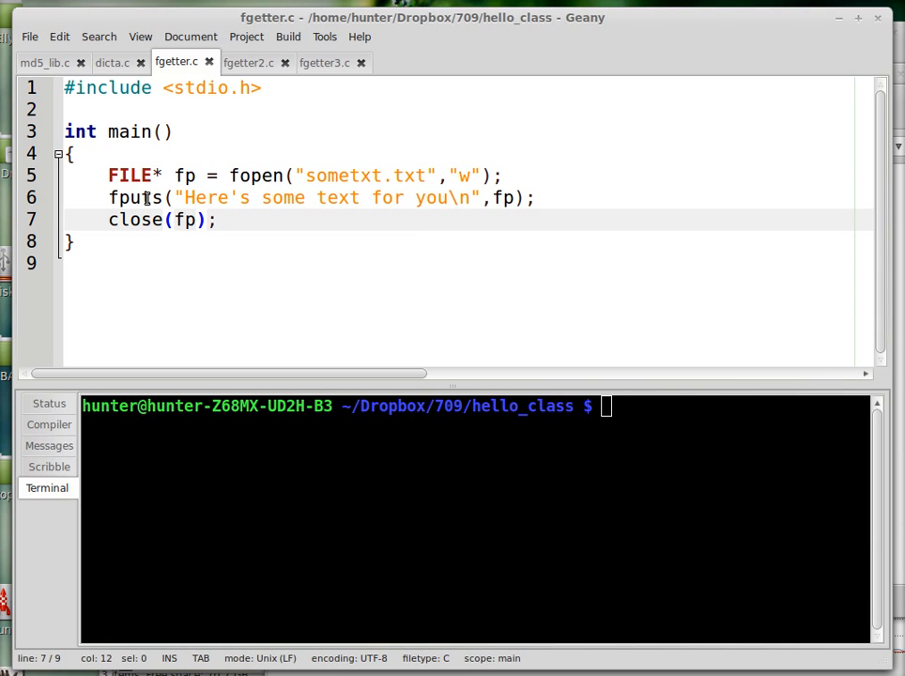
Select the fputs call on line 6 of fgetter.c and place the caret after it for a new comment line
double_click(133, 198)
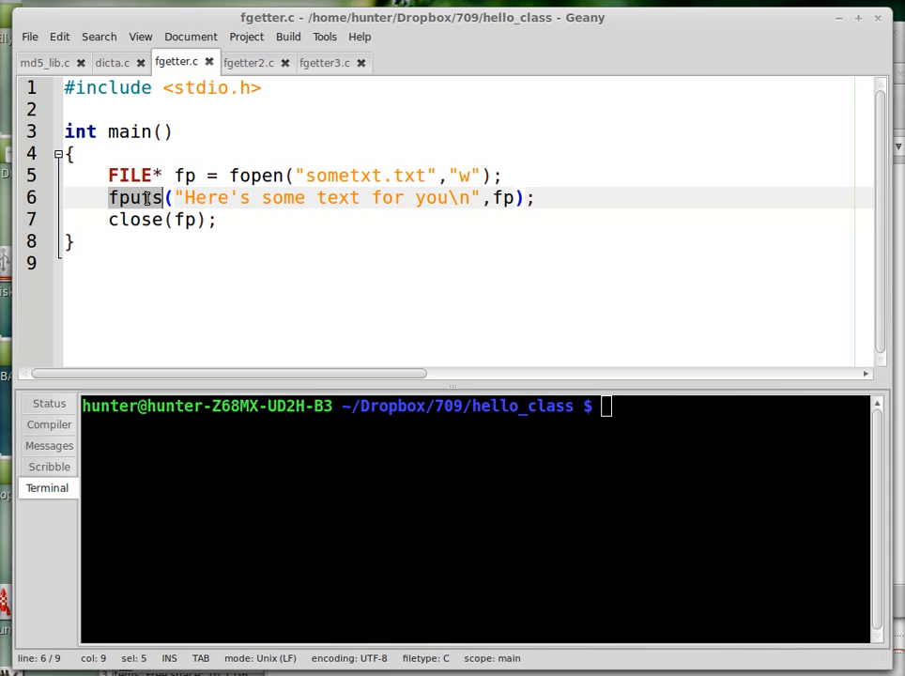
left_click(132, 218)
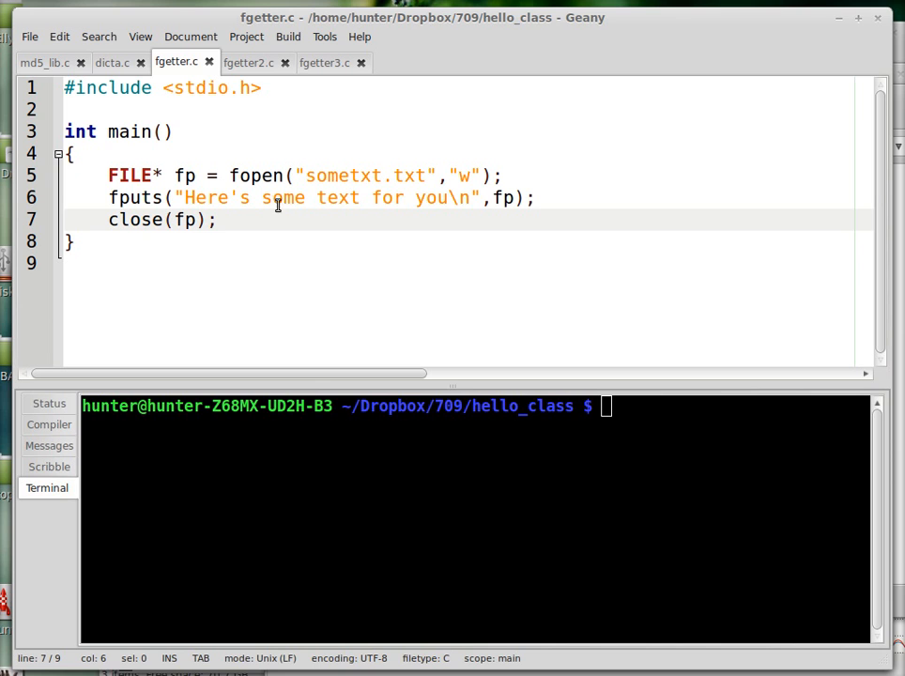
left_click(111, 197)
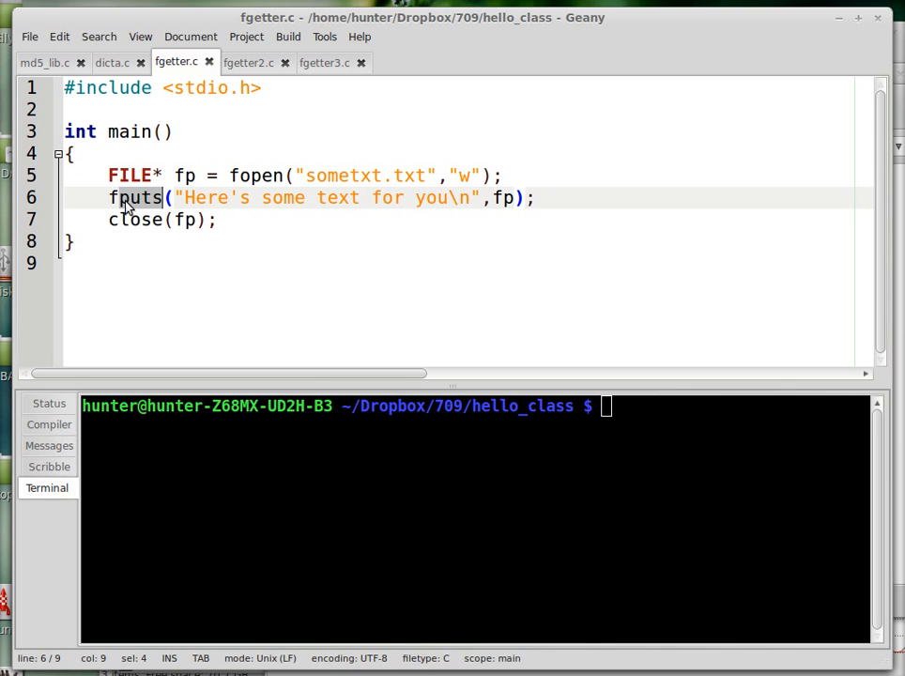
left_click(139, 197)
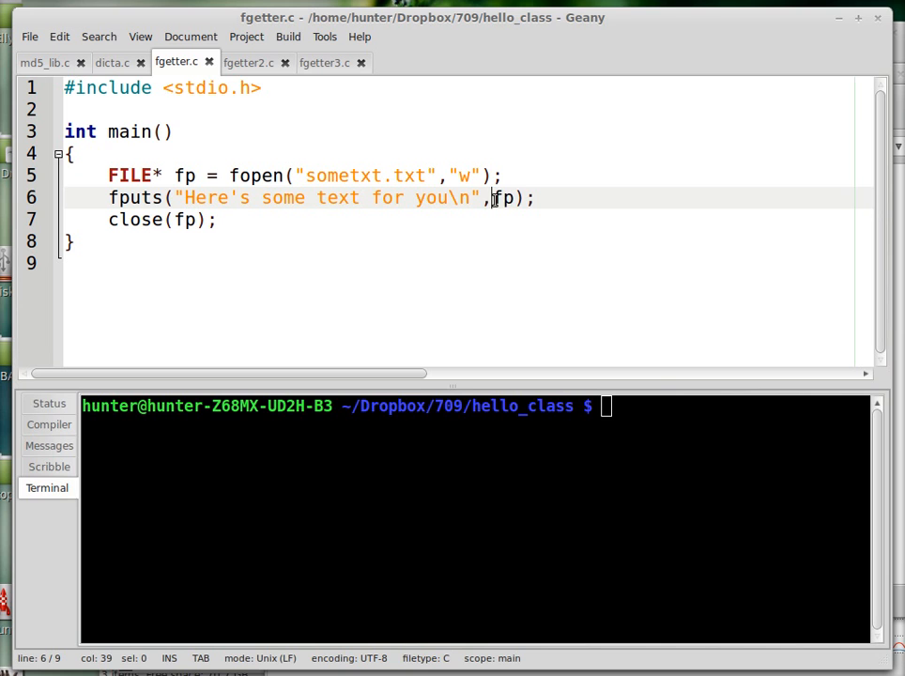
double_click(504, 197)
type("//pu")
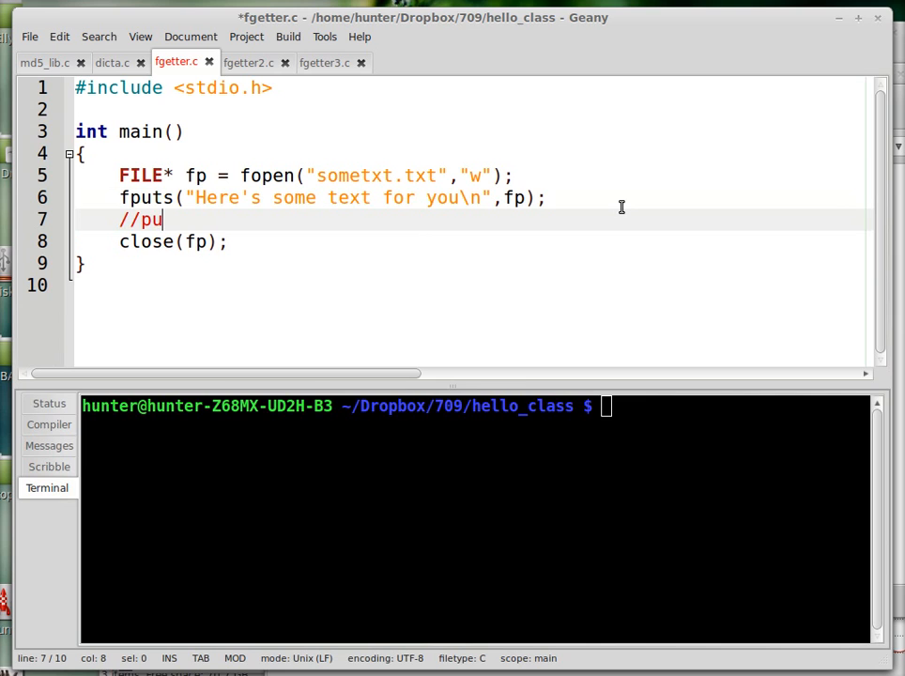
Finish the comment "//puts == fputs(,stdout);" under the fputs call
type("ts ==")
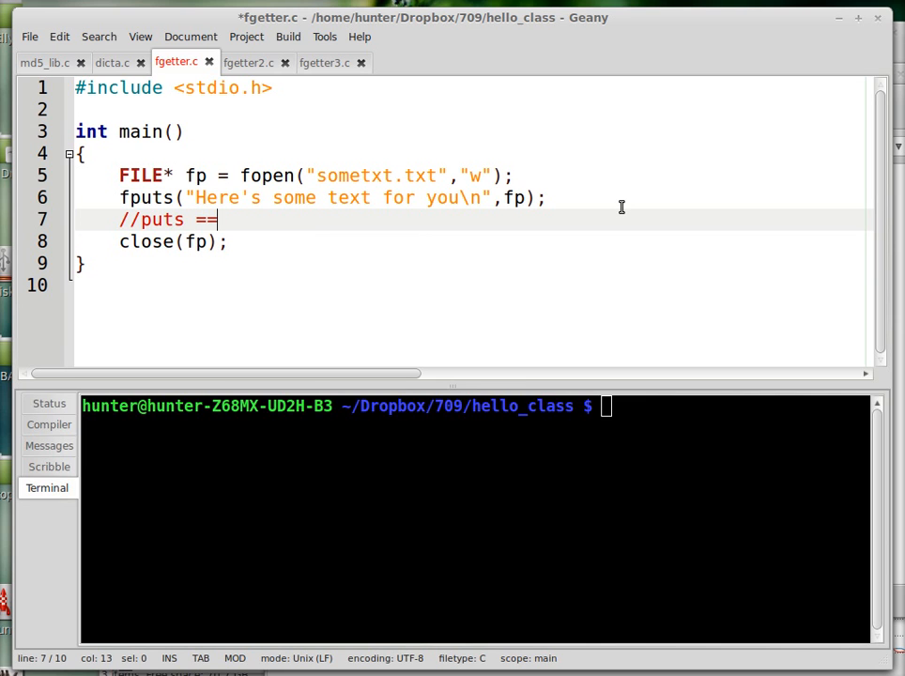
type("fpu")
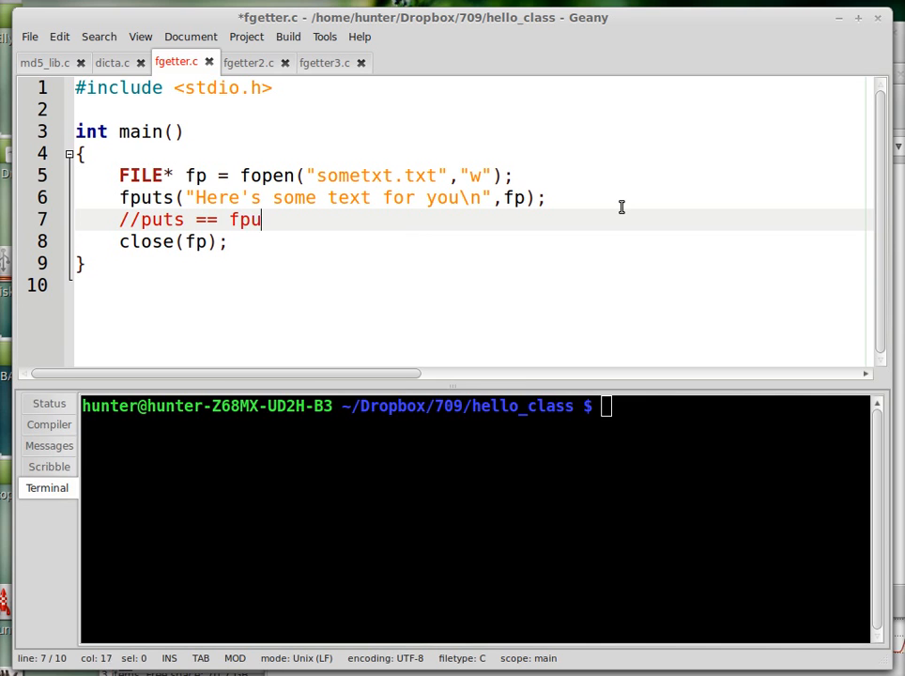
type("ts(,")
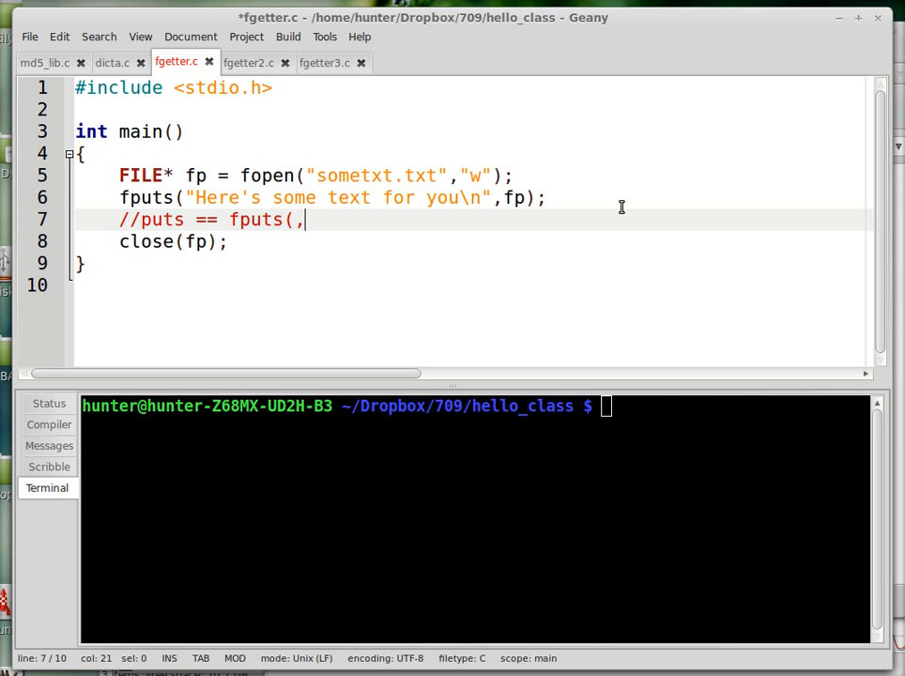
type("st")
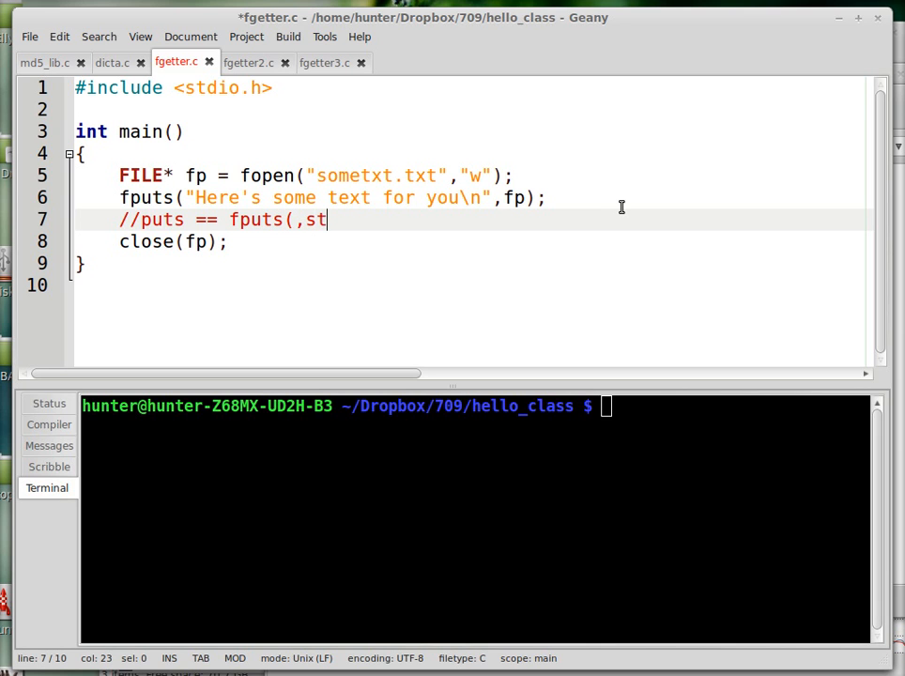
type("dout);")
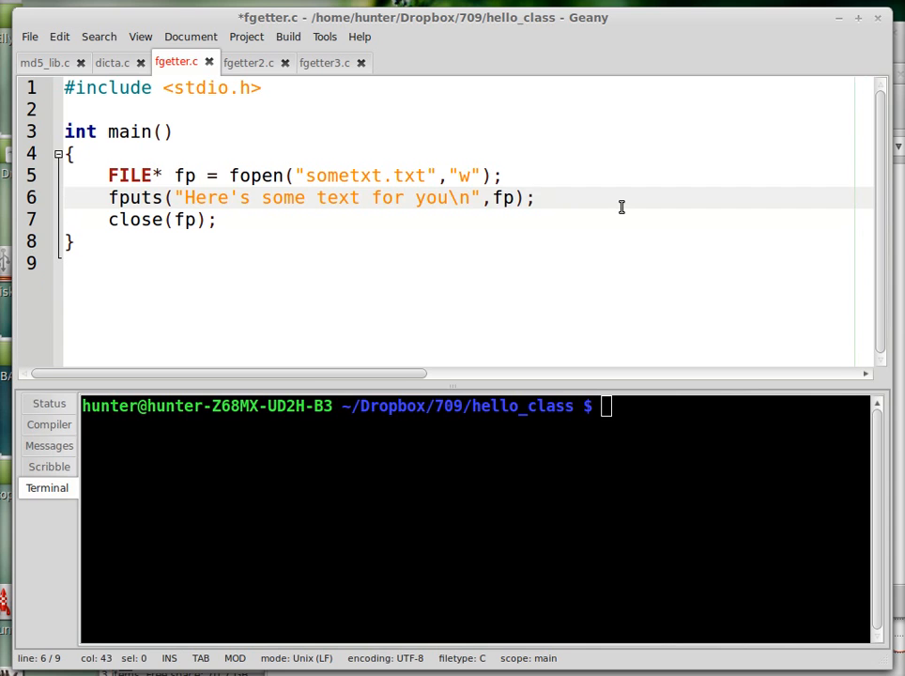
Remove that puts-versus-fputs comment line from fgetter.c
left_click(285, 176)
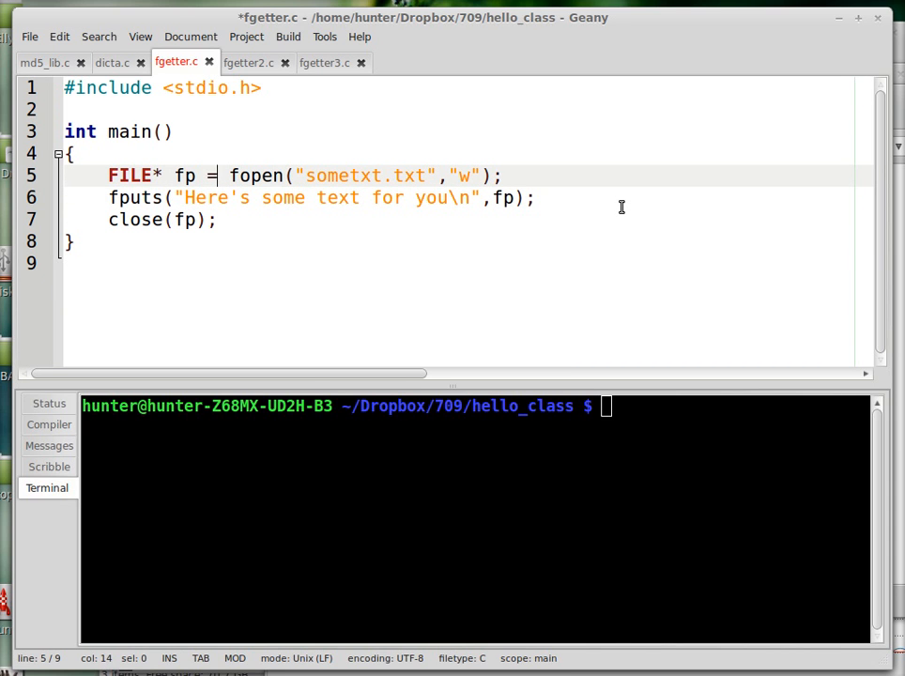
left_click(195, 176)
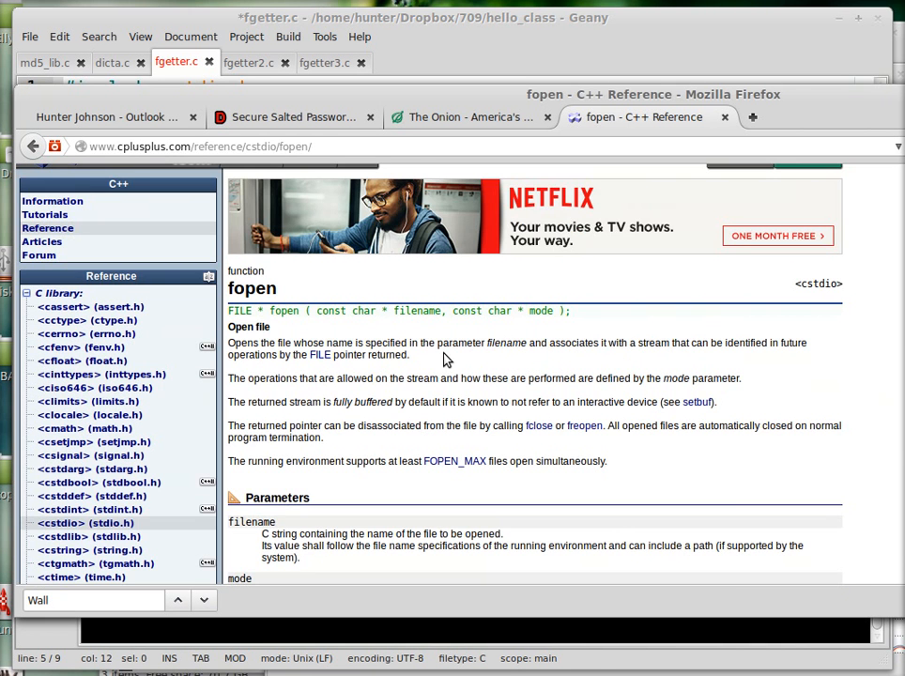
mouse_move(549, 403)
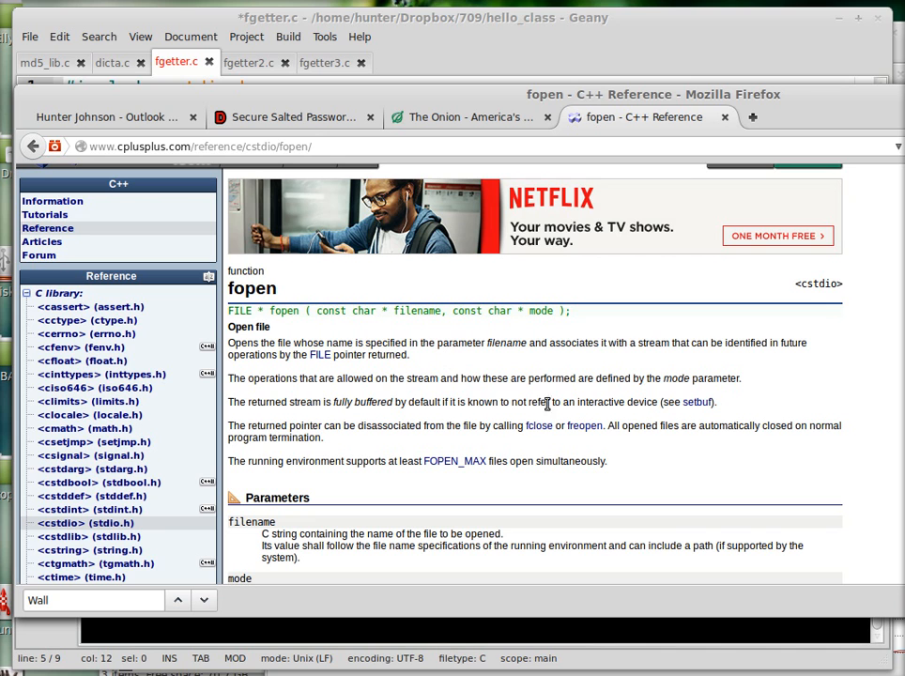
mouse_move(481, 441)
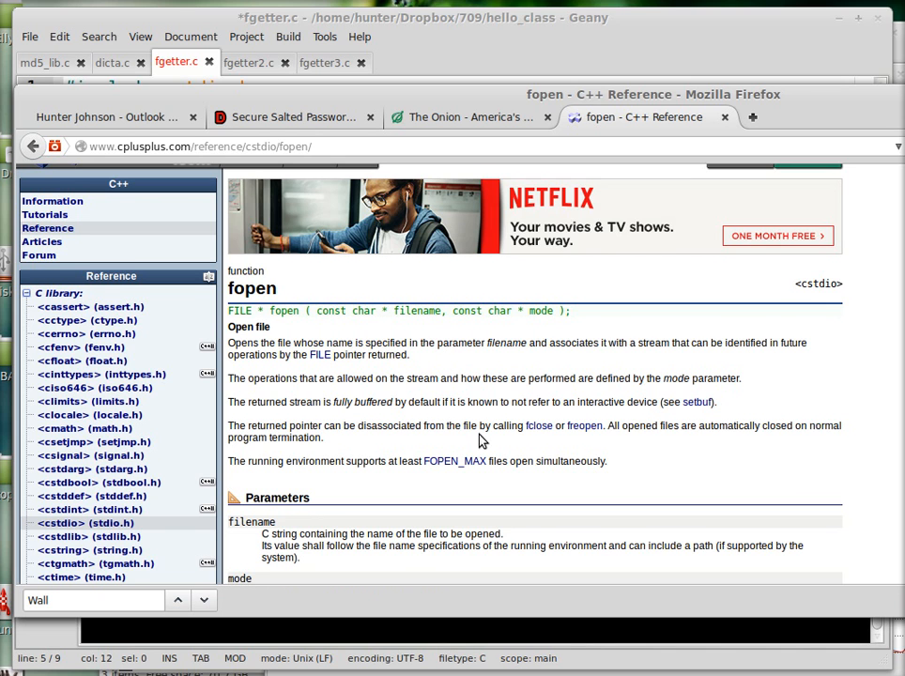
Scroll the cplusplus.com fopen page down to the file mode strings table
scroll("down", 3)
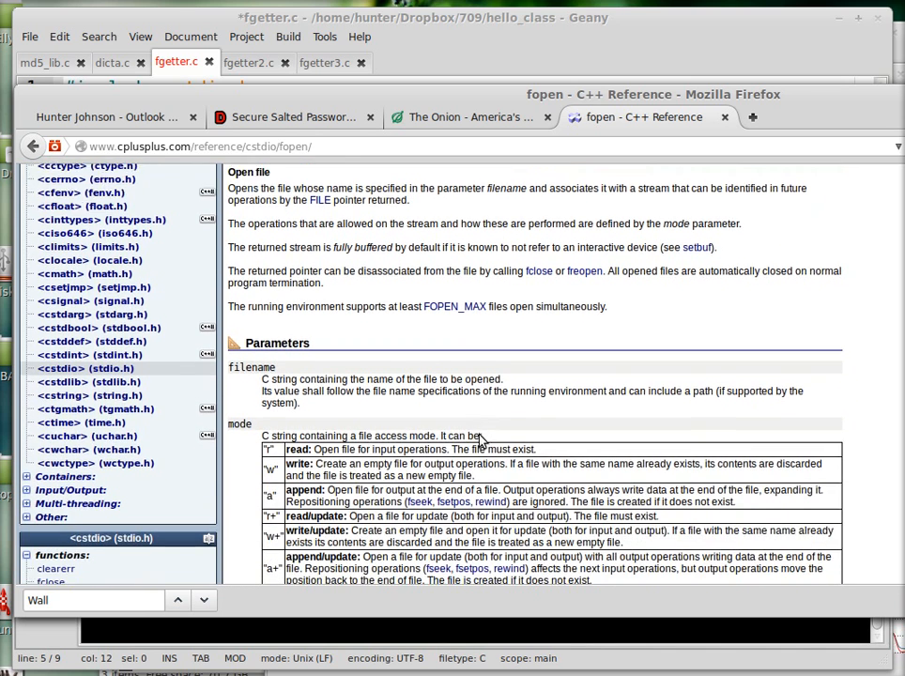
scroll("down", 3)
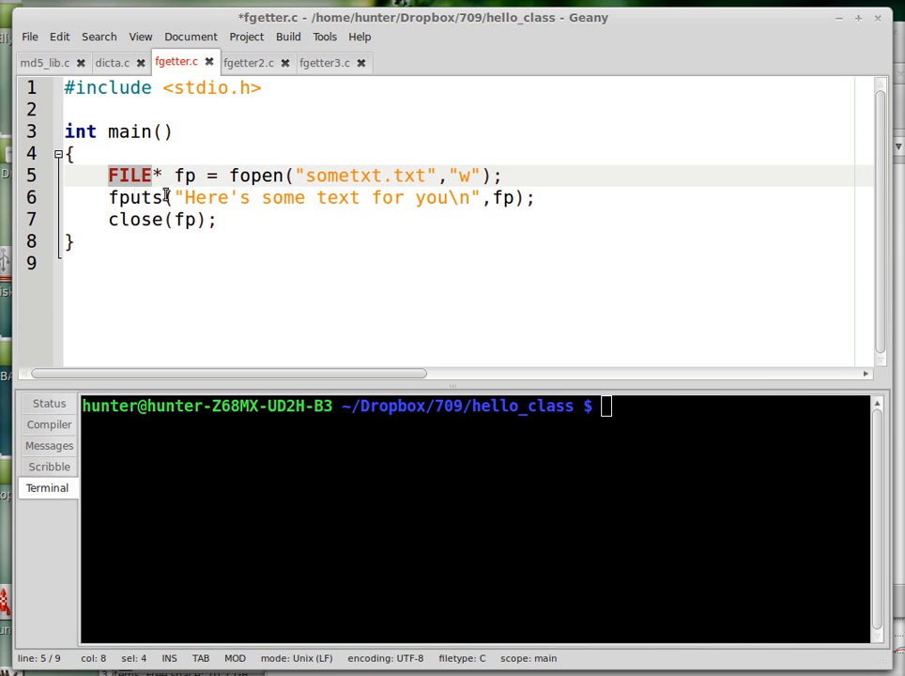
mouse_move(203, 103)
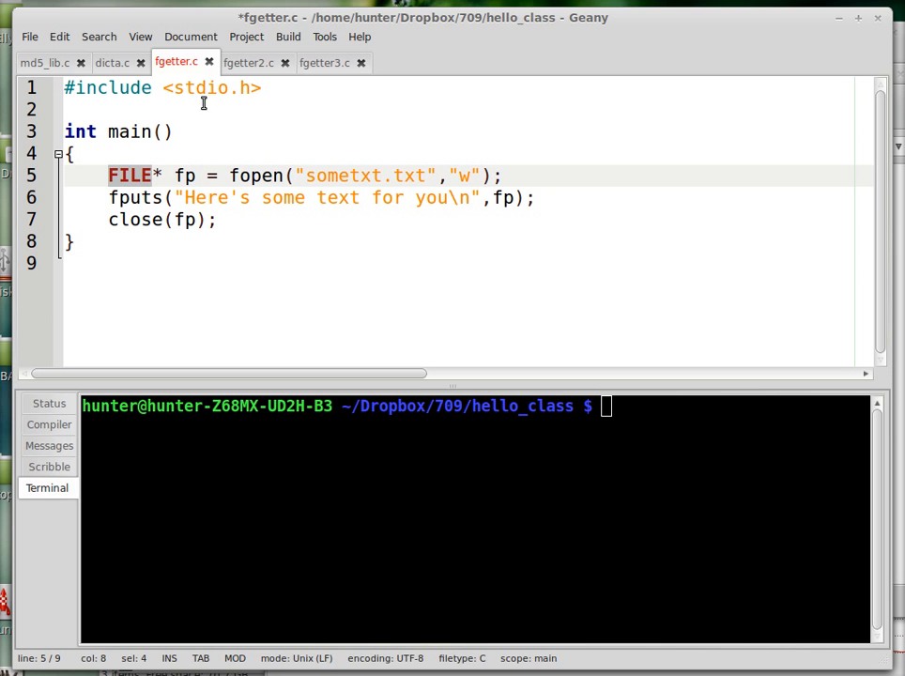
Select stdio in the include line, then focus Geany's terminal for commands
double_click(199, 88)
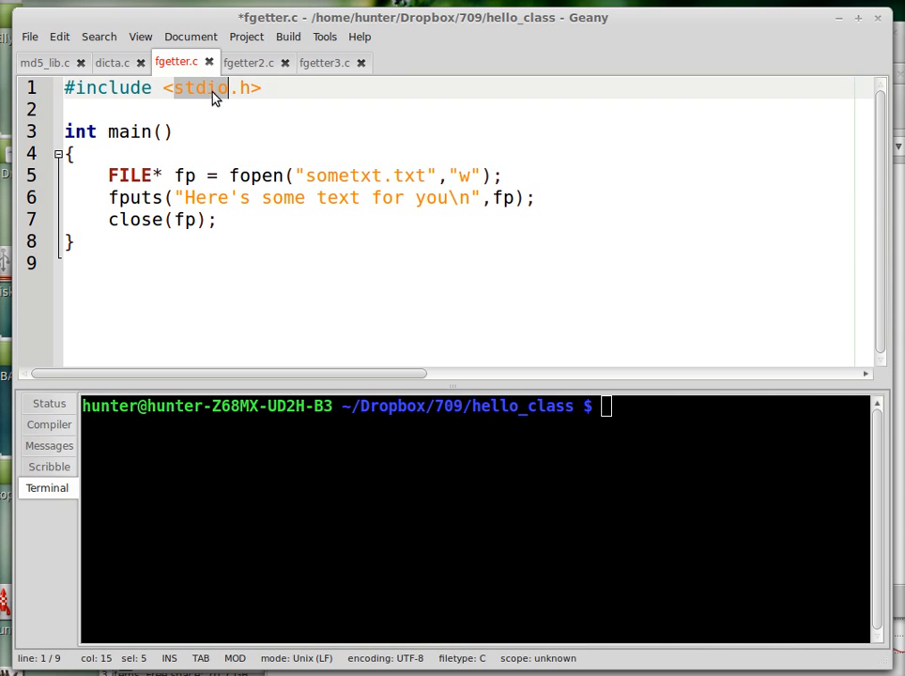
left_click(345, 176)
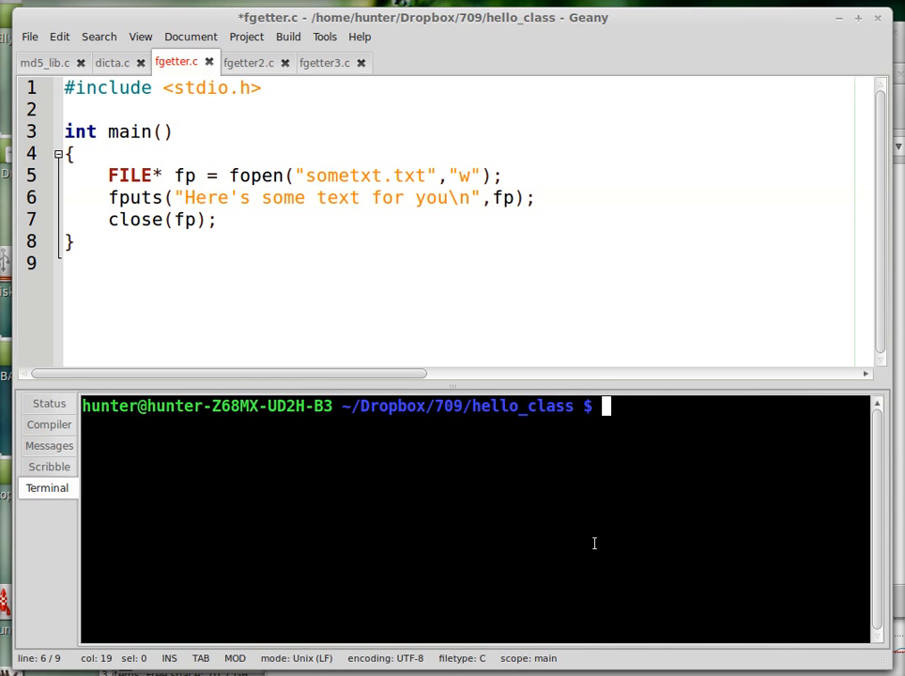
Compile fgetter.c with gcc and list the folder's files with ls -lt
type("gcc f")
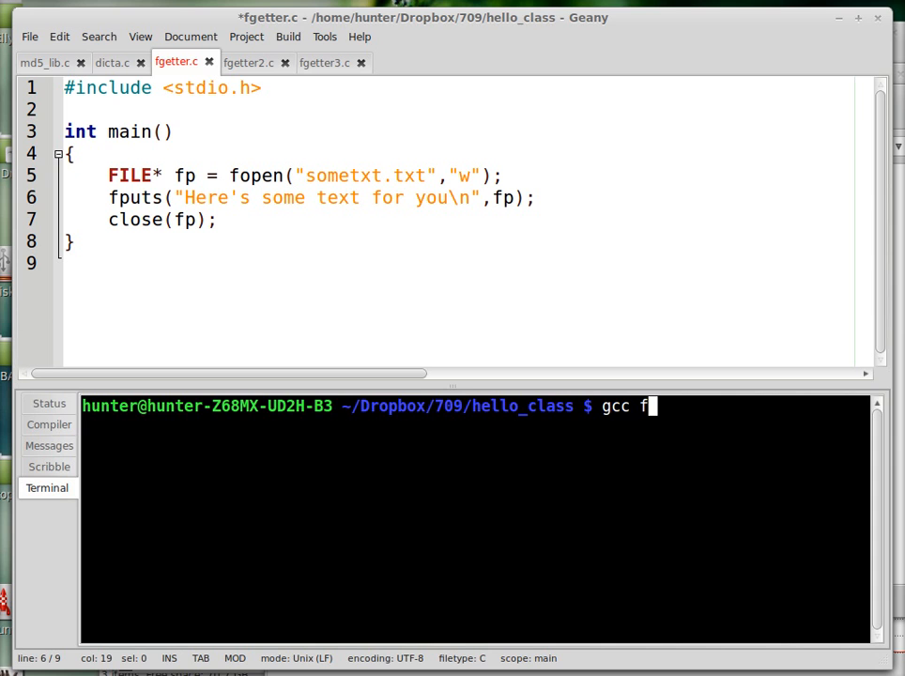
key("Return")
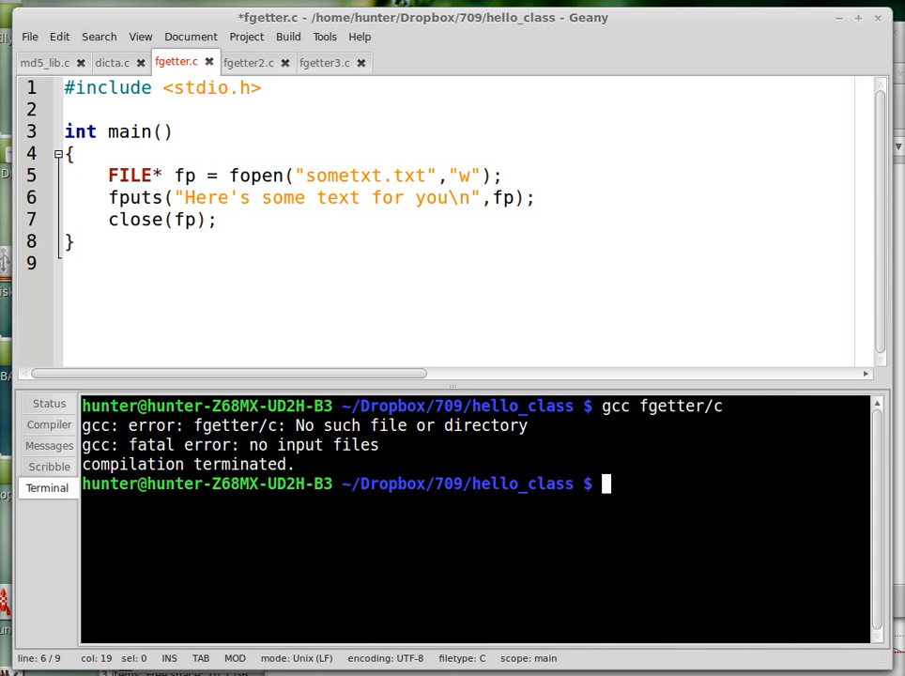
type("gcc fgetter.c")
type("./a.out")
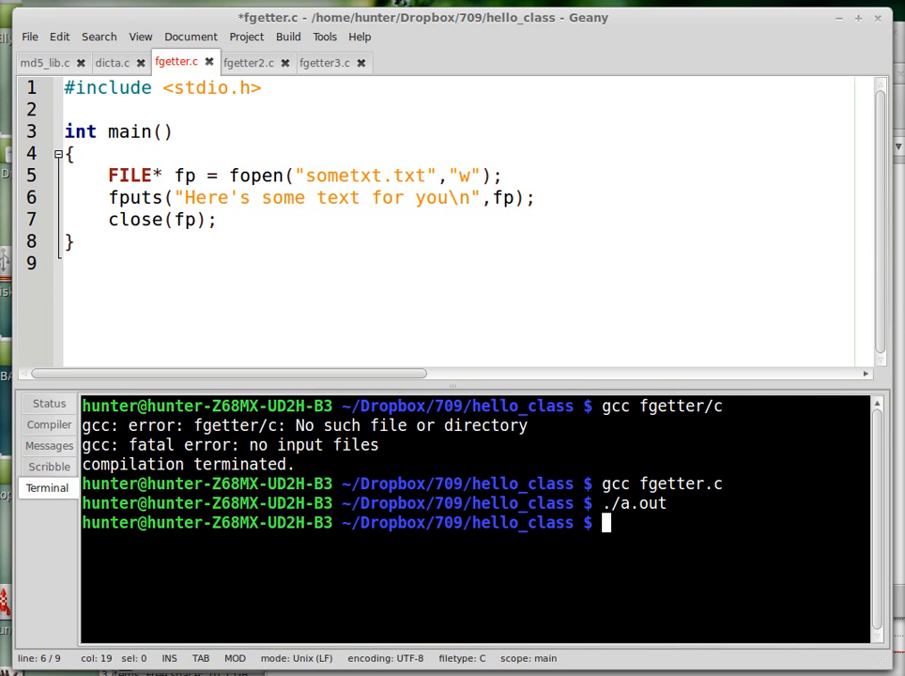
type("ls -lt")
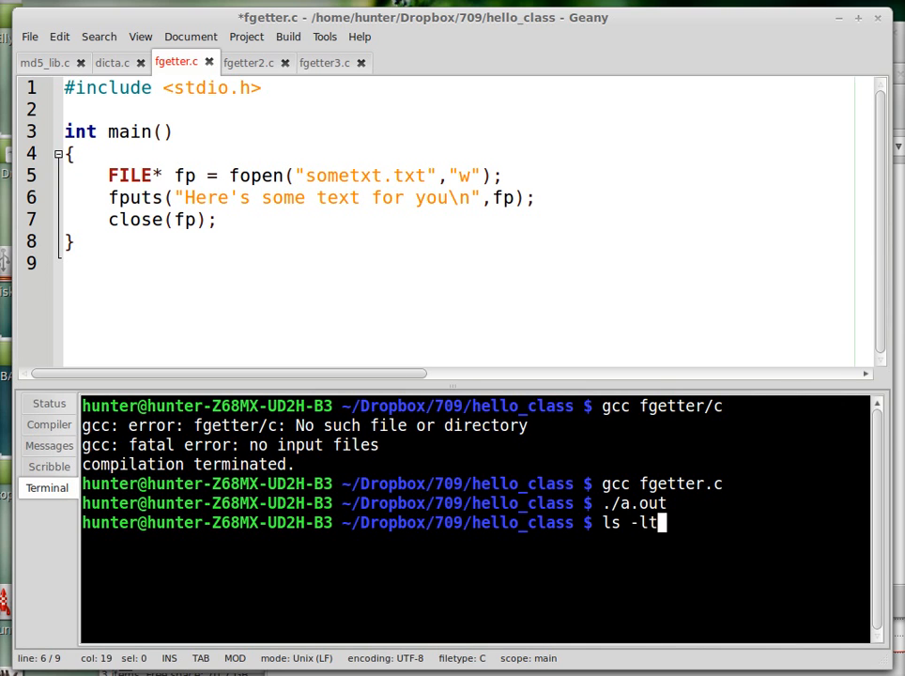
key("Return")
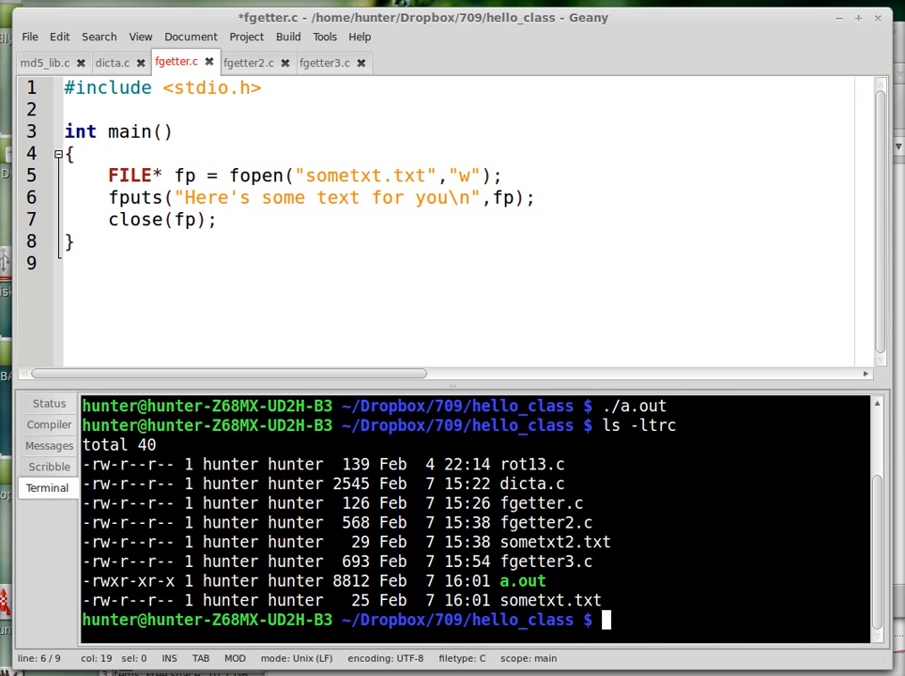
Print sometxt.txt with cat, showing "Here's some text for you"
double_click(550, 601)
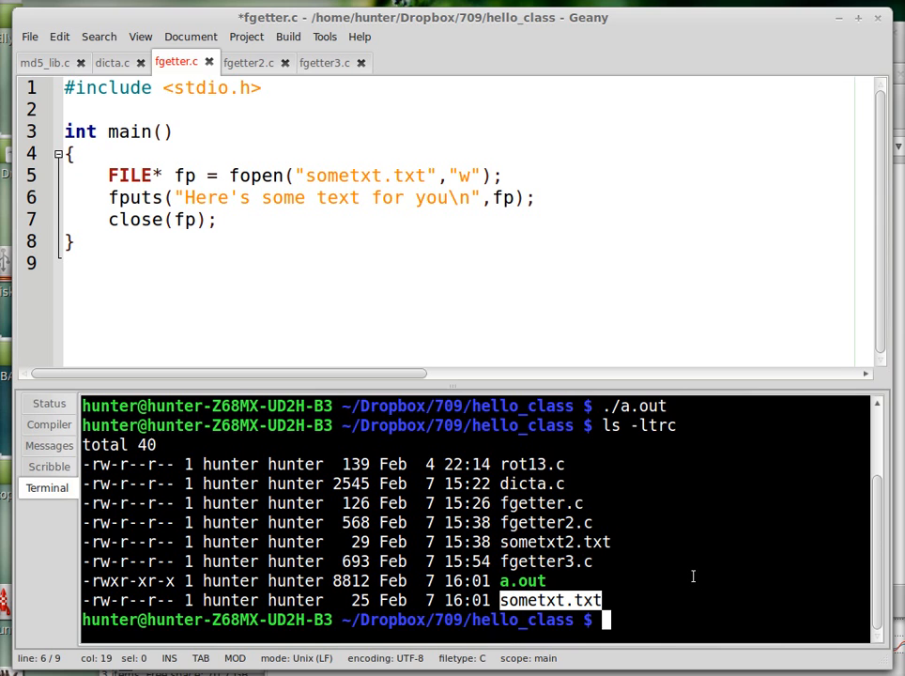
type("cat sometxt.txt")
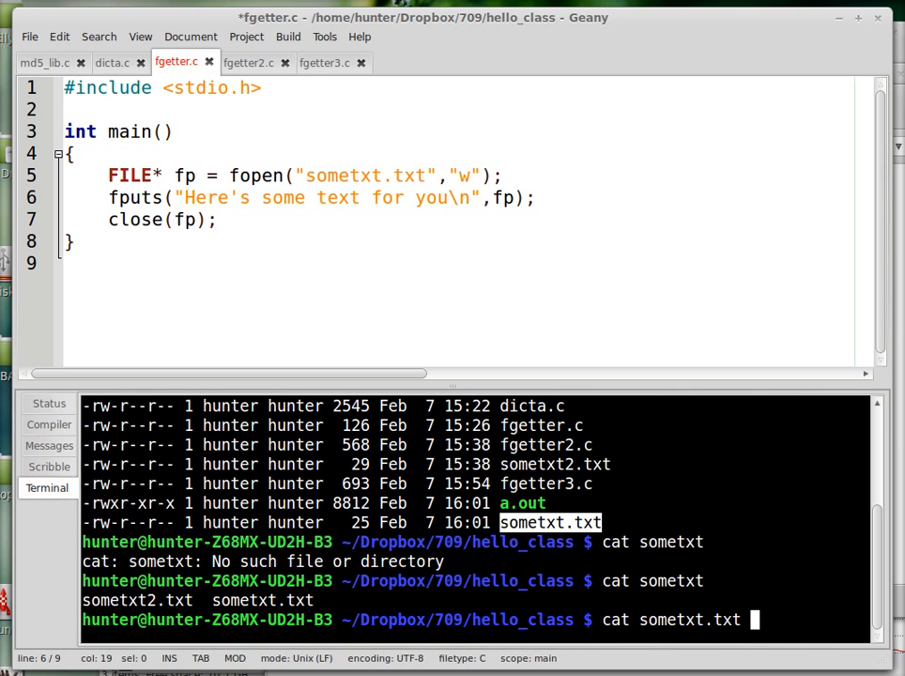
key("Return")
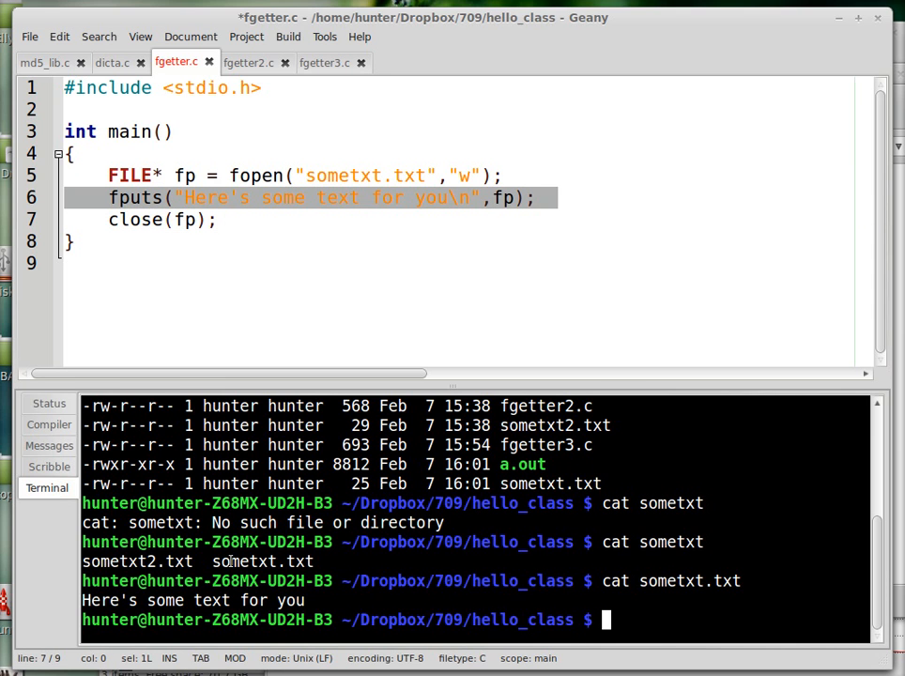
mouse_move(298, 271)
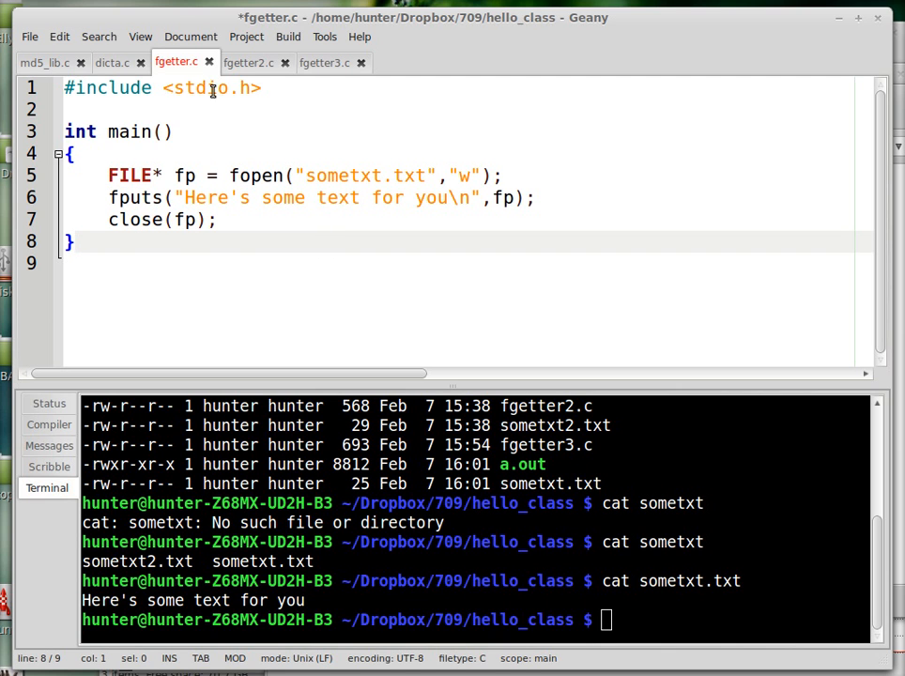
Switch to fgetter2.c, compile it with gcc and run ./a.out
left_click(248, 64)
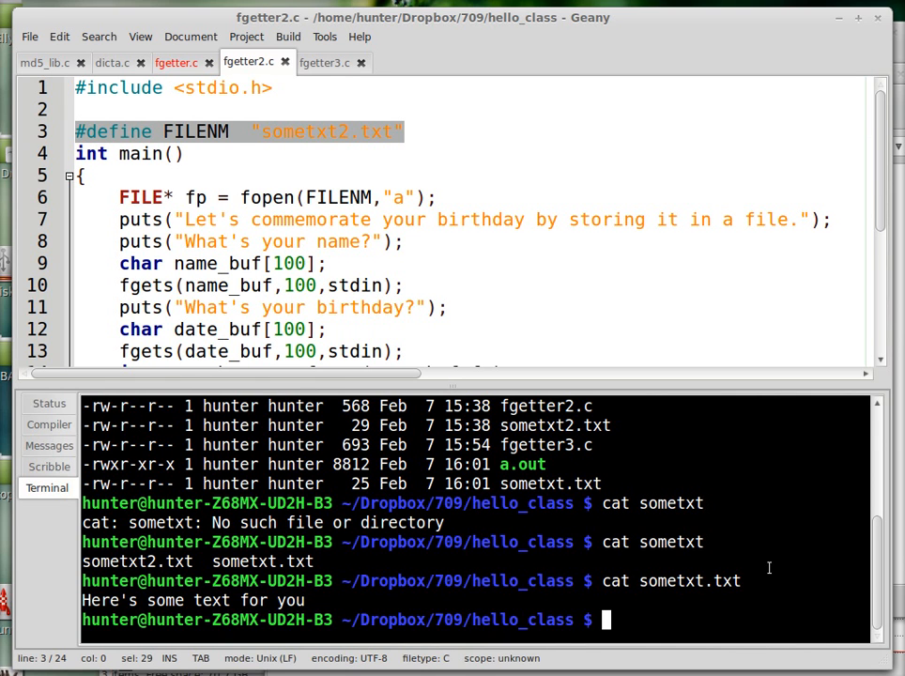
type("g")
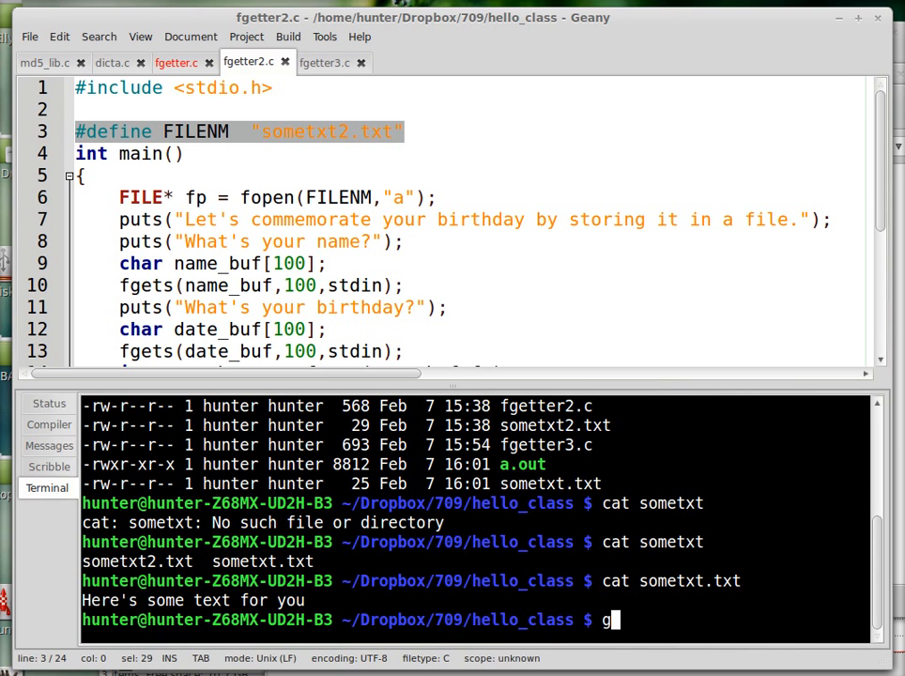
type("cc")
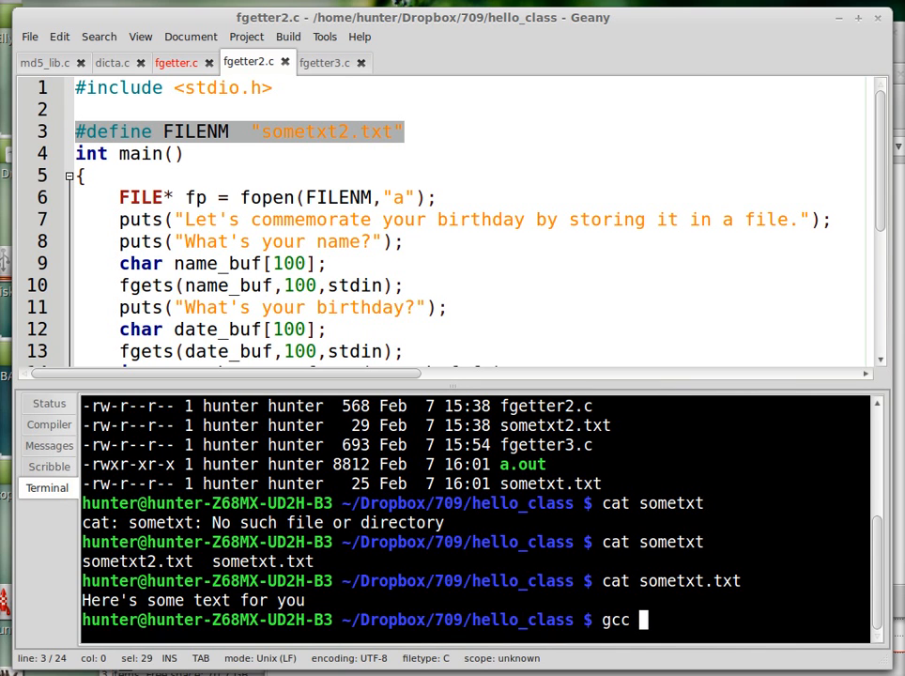
type("fgetter")
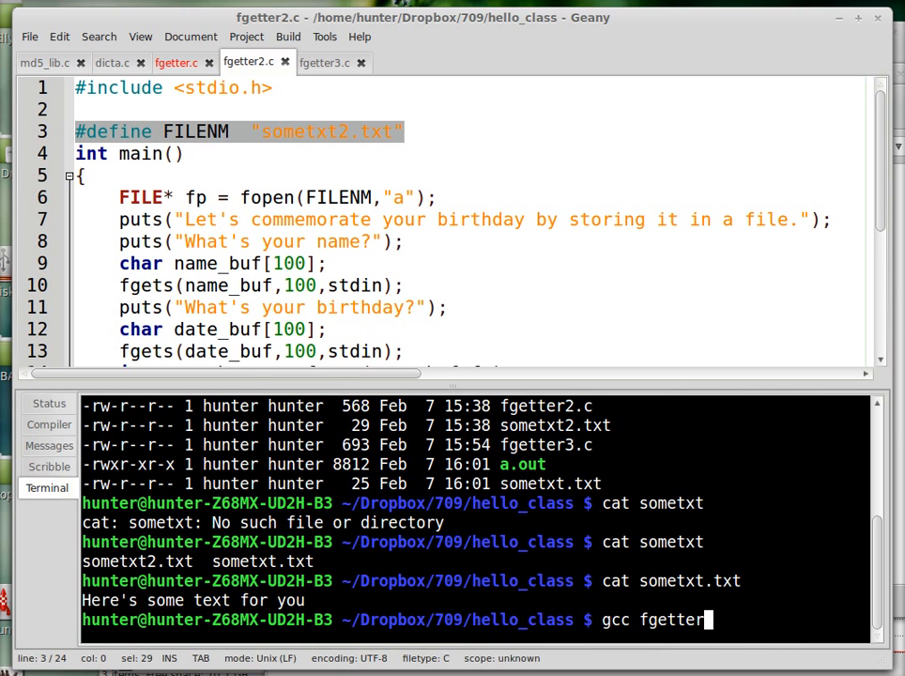
key("Return")
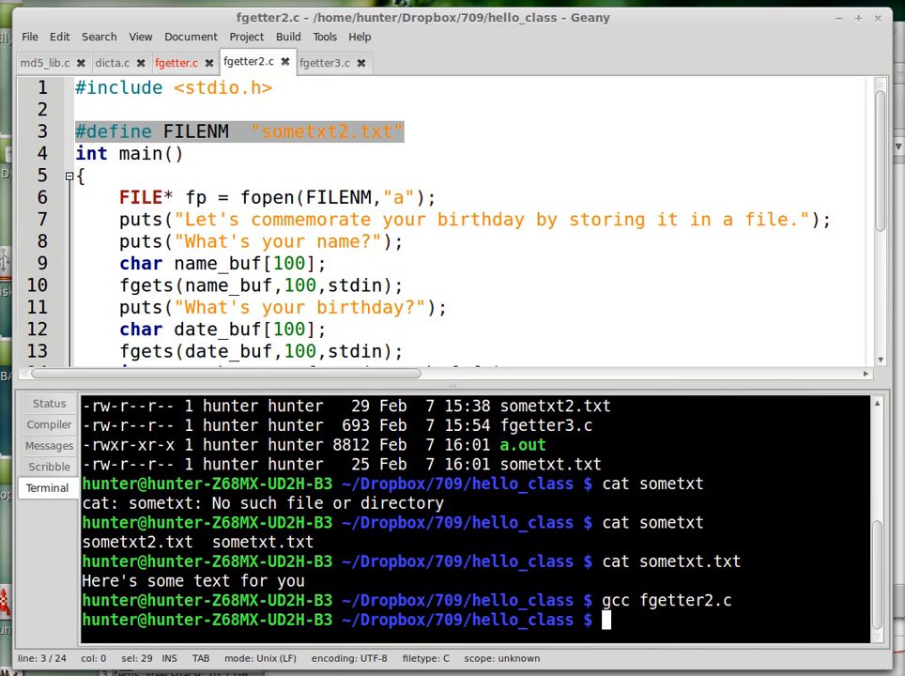
type("./a.out")
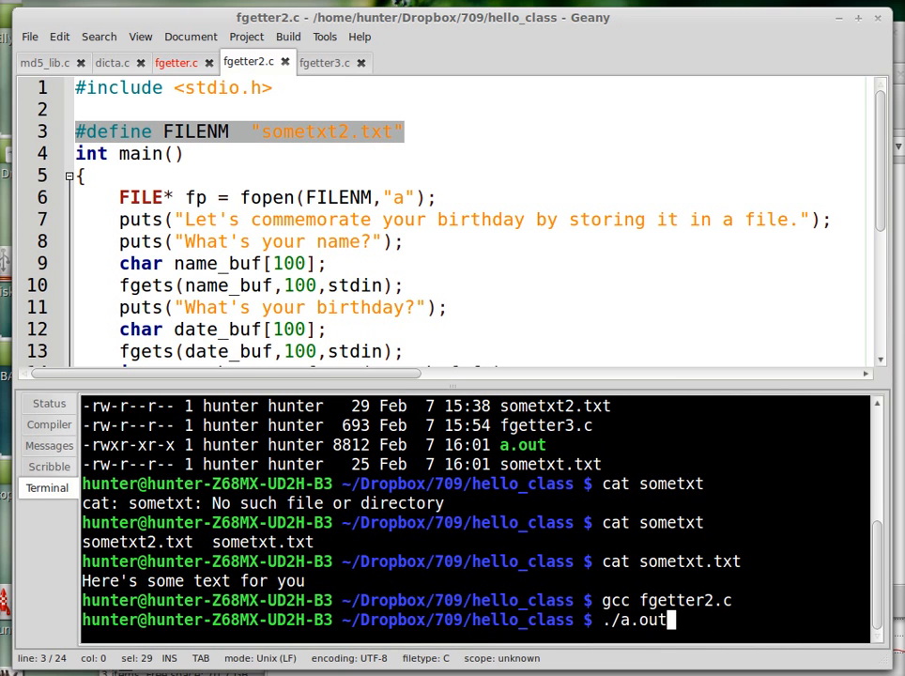
key("Return")
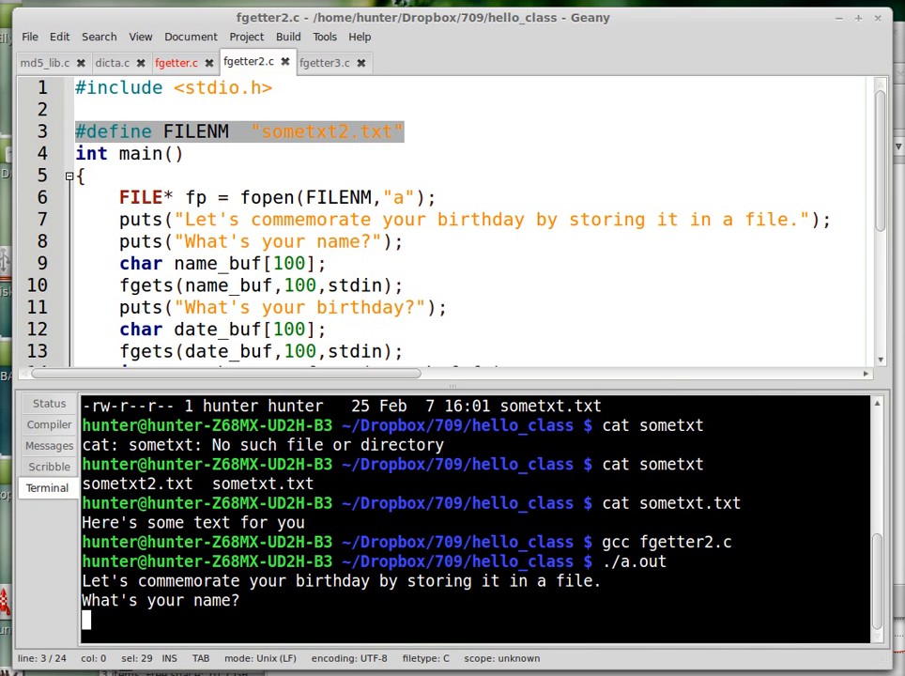
Enter the name Artichoke and birthday March 15th, then begin a cat of sometxt2.txt
type("A")
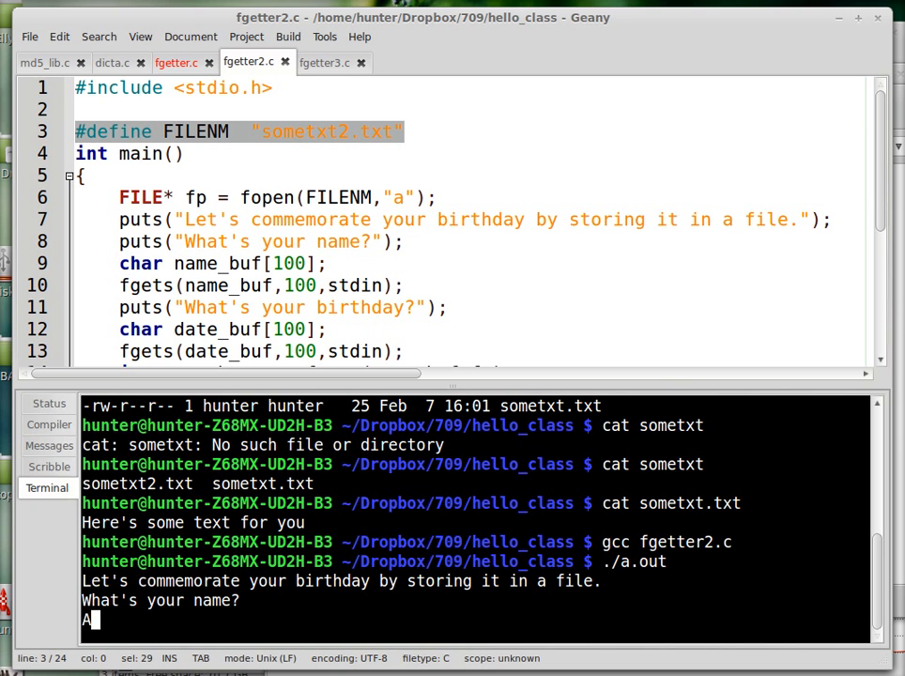
type("rtichoke")
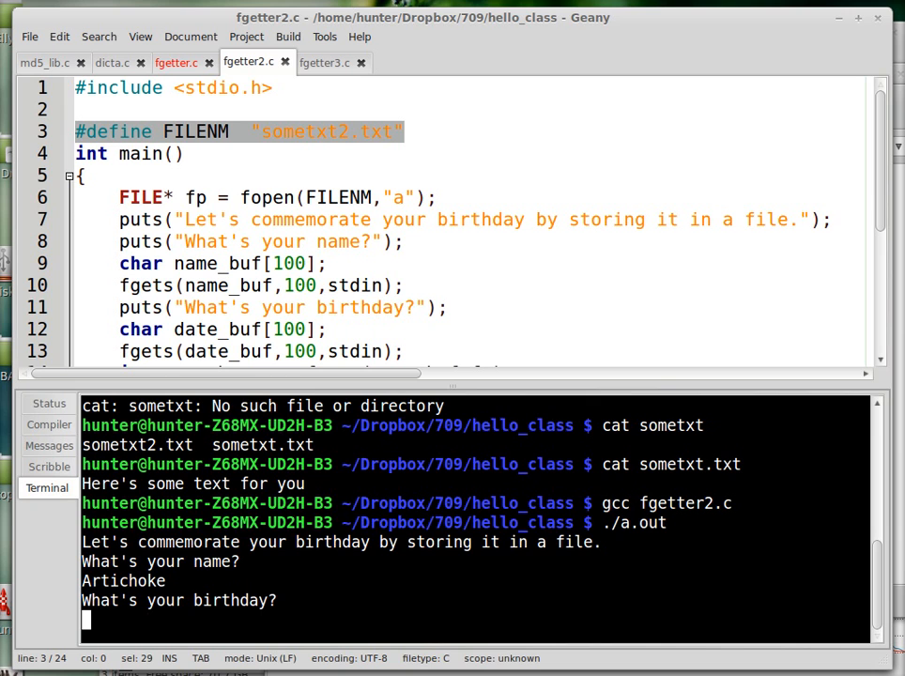
type("March 15th")
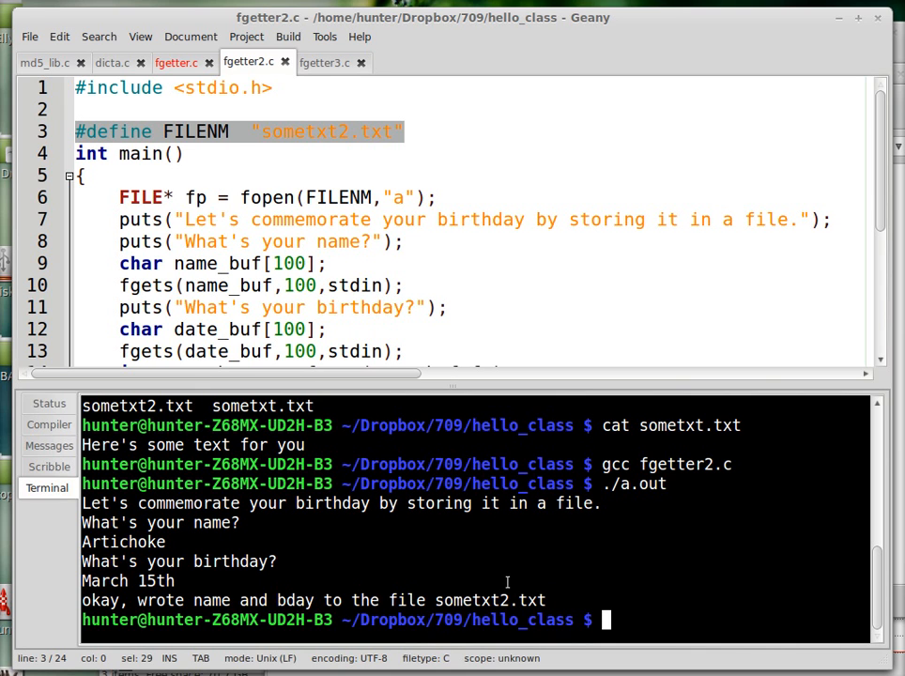
mouse_move(657, 548)
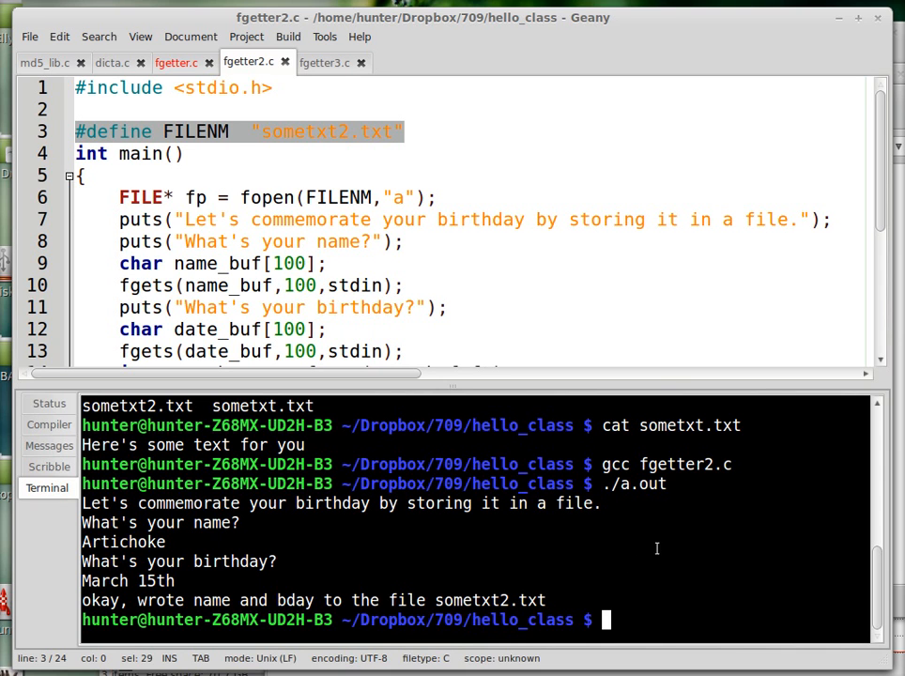
type("cat somn")
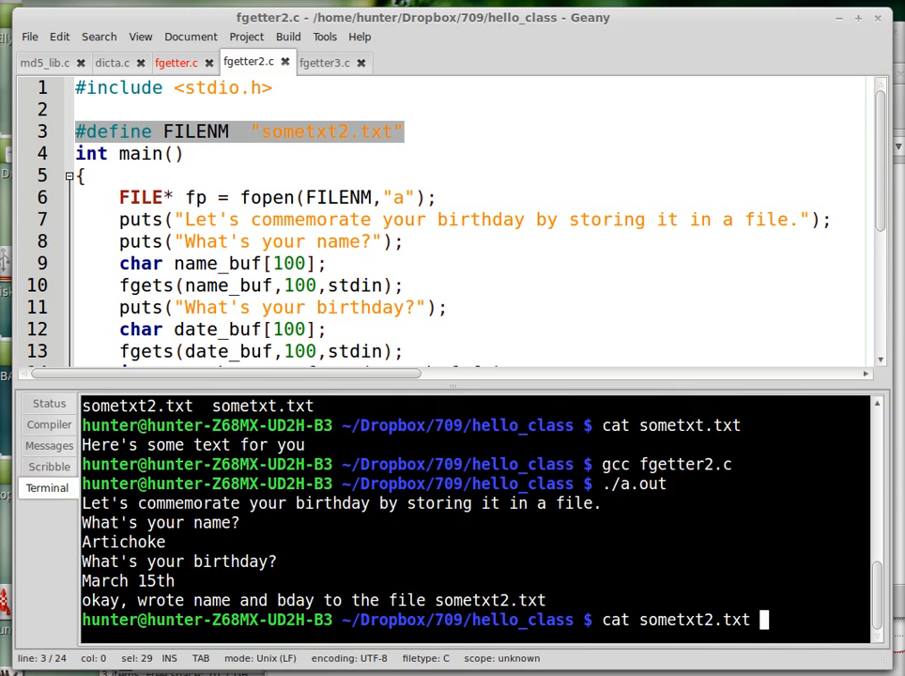
Print sometxt2.txt listing Crawford, Junior and Artichoke, then retype the "a" append mode in fopen
key("Return")
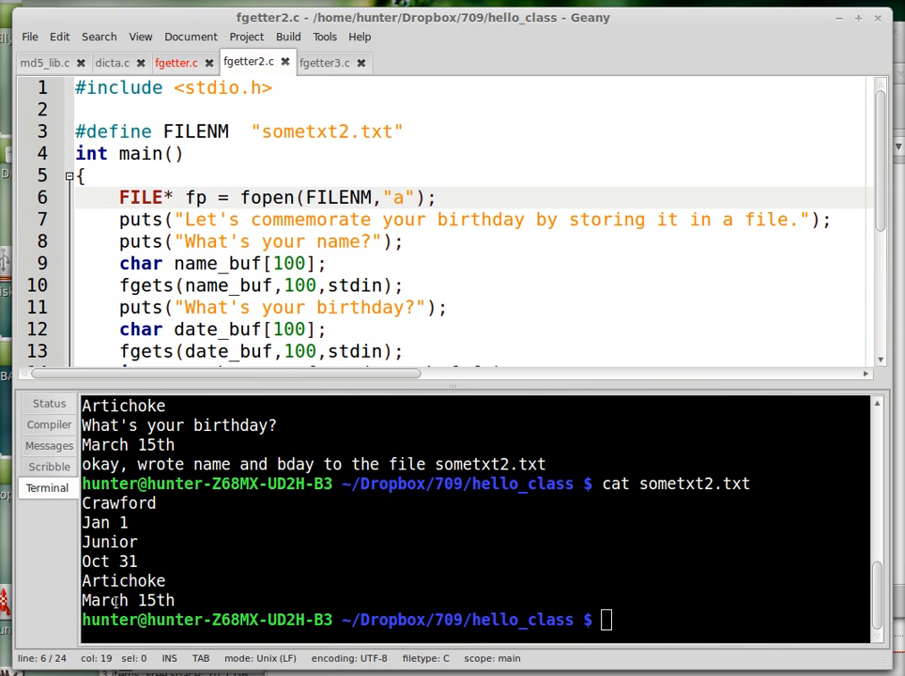
mouse_move(475, 240)
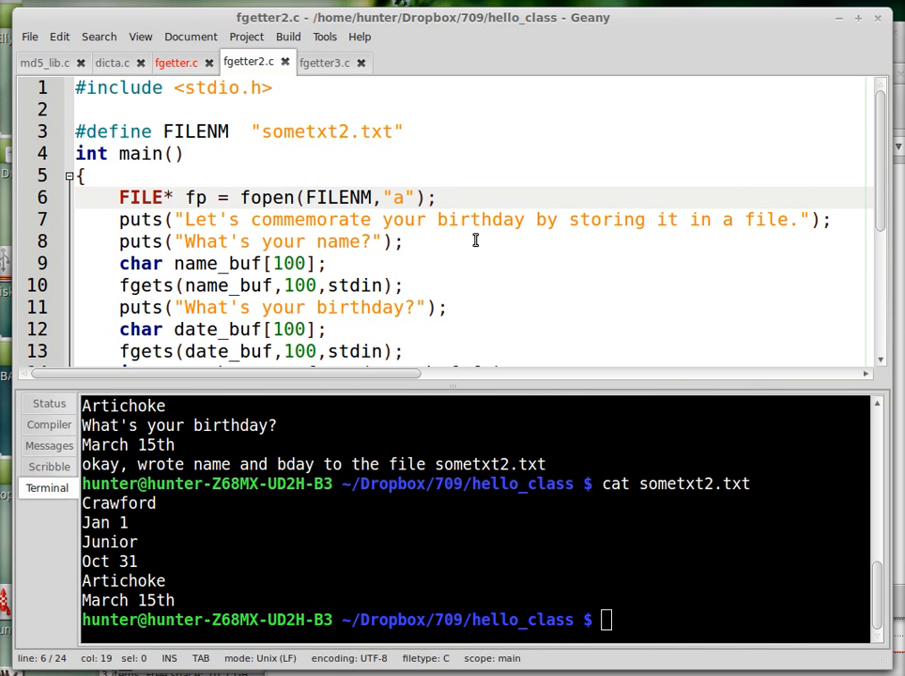
double_click(338, 197)
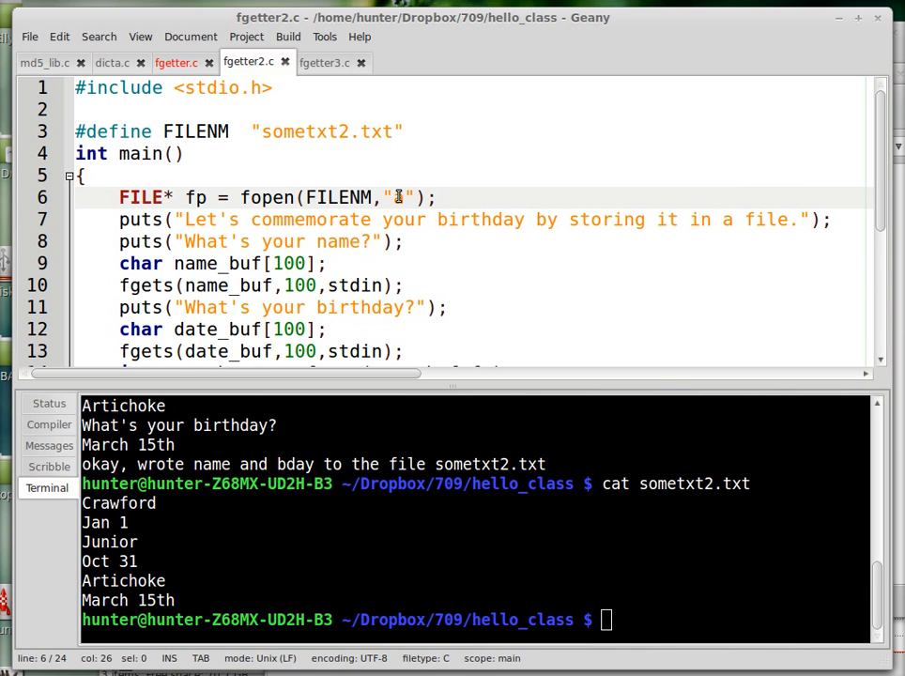
type("a")
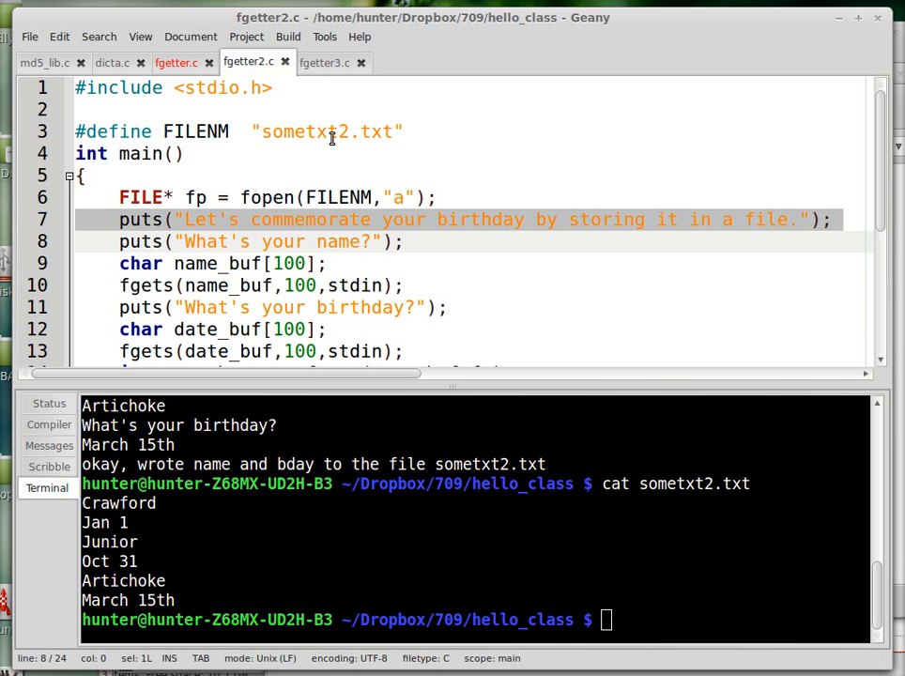
Mark the lines printing the commemorate message in fgetter2.c
left_click(293, 218)
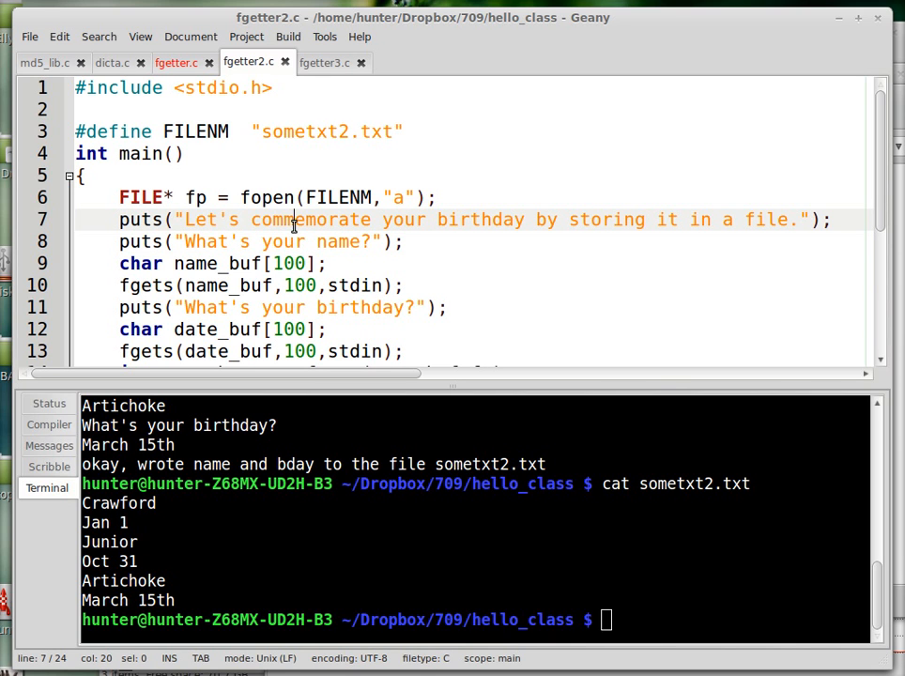
left_click(242, 240)
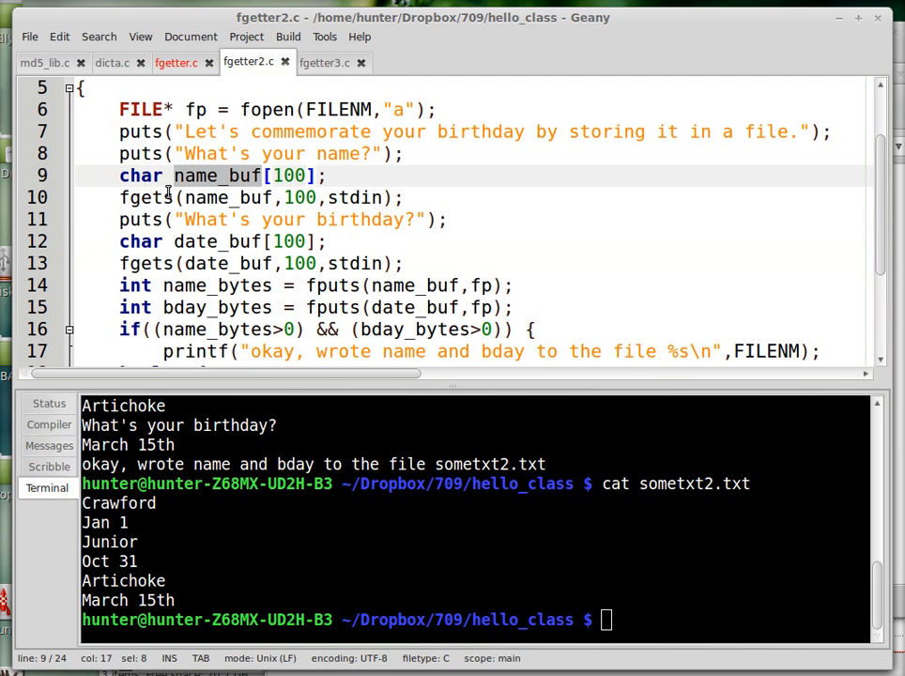
Review the name_buf and date_buf declarations and the fgets call reading the name from stdin
left_click(127, 197)
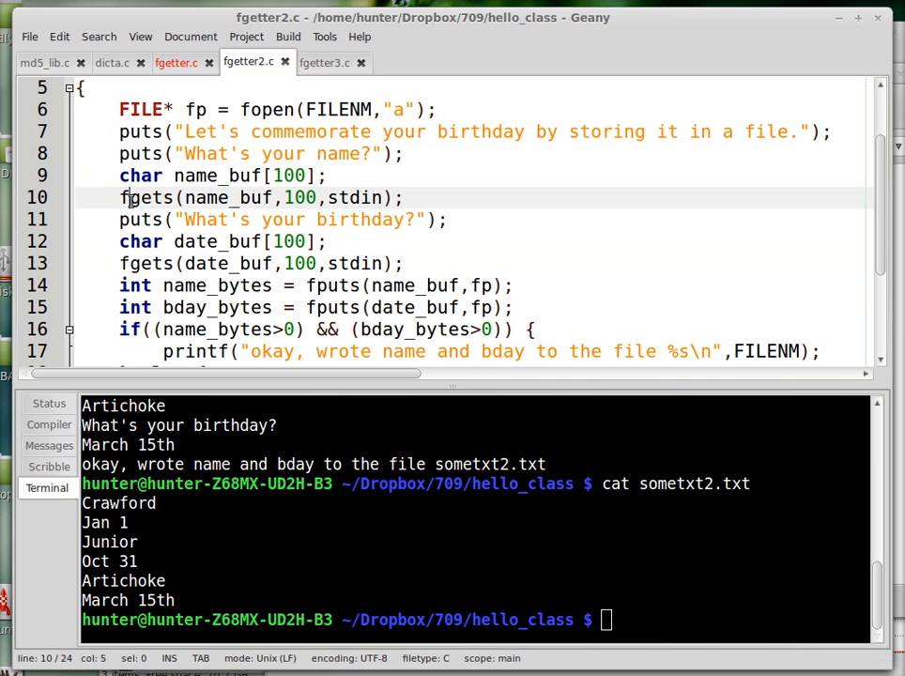
double_click(146, 197)
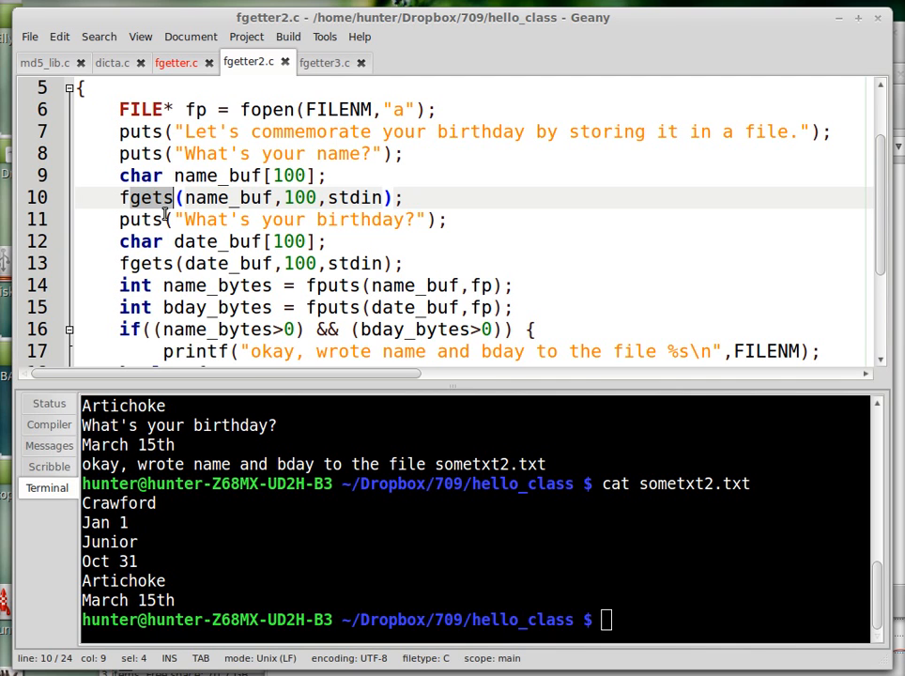
left_click(347, 197)
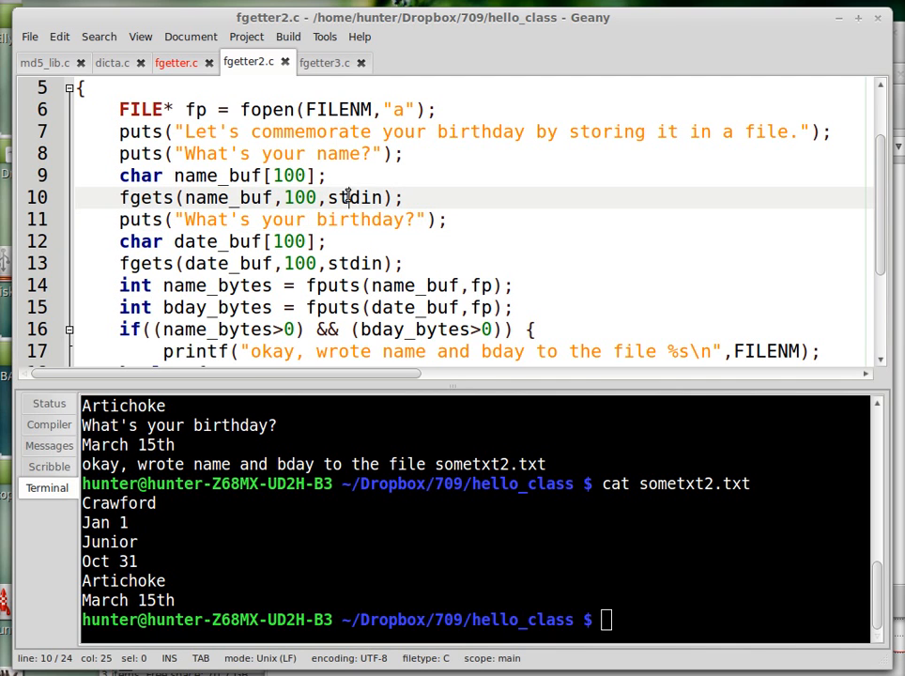
double_click(355, 197)
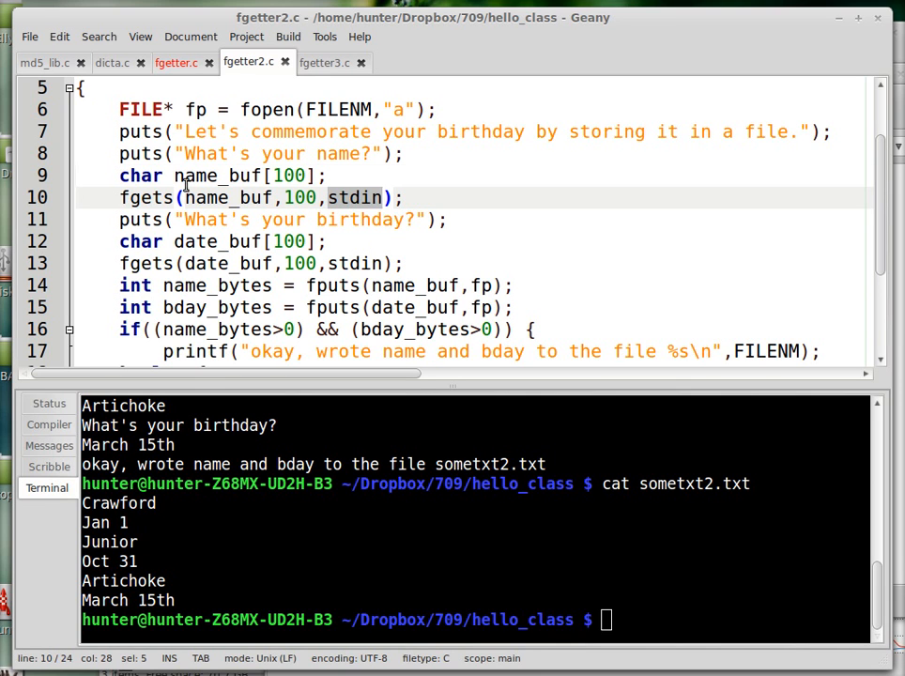
left_click(177, 177)
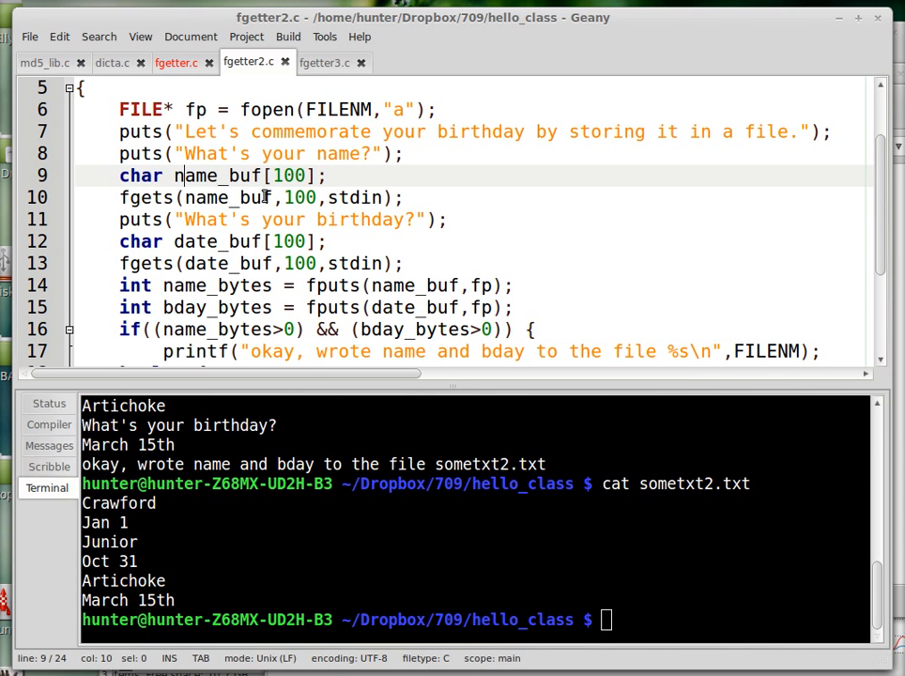
double_click(300, 197)
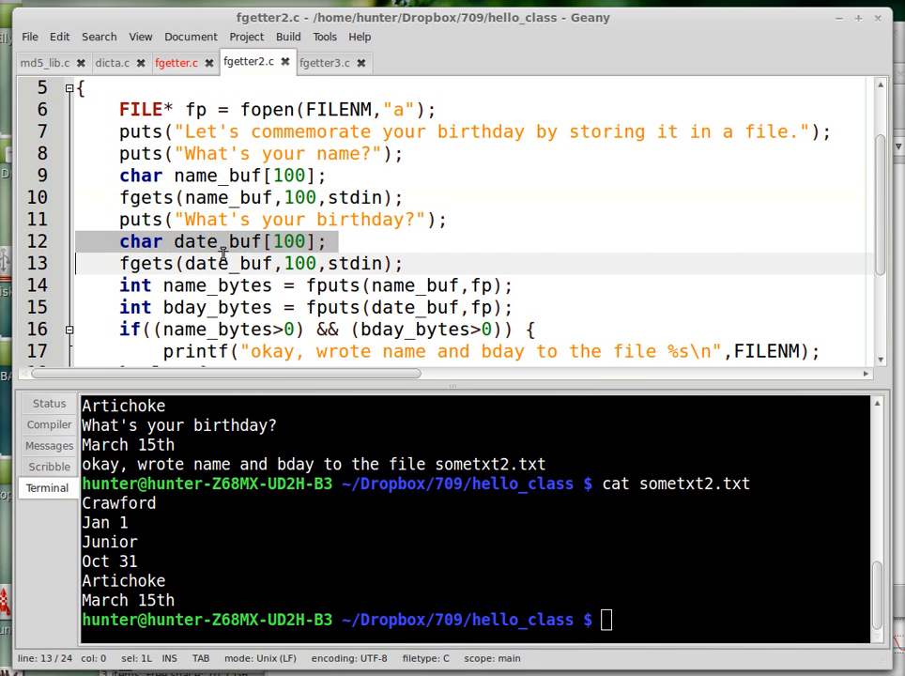
Scroll down to the fputs writes, success/error messages and close(fp) in fgetter2.c
scroll("down", 3)
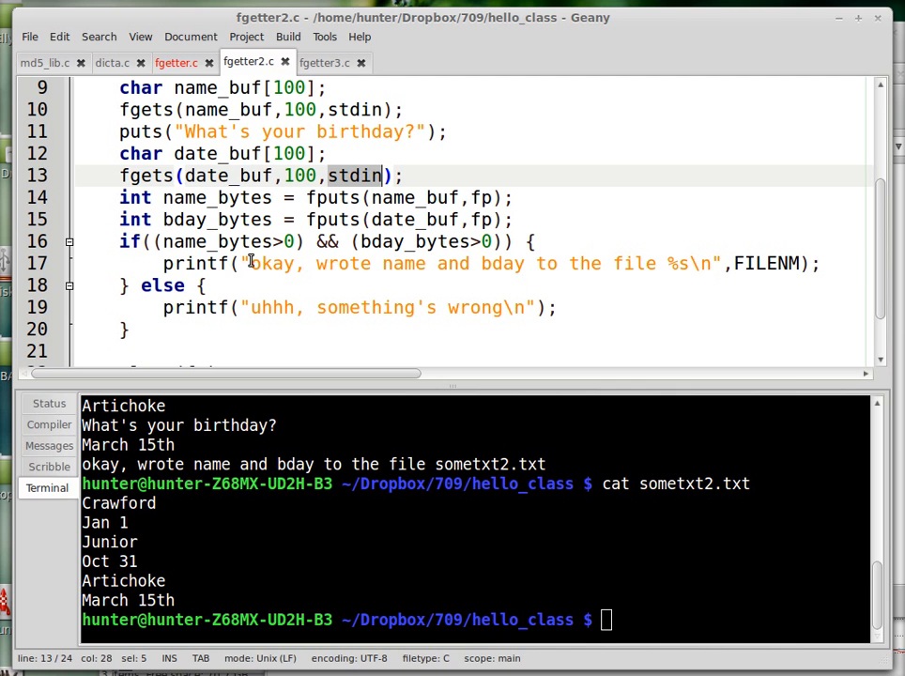
mouse_move(335, 53)
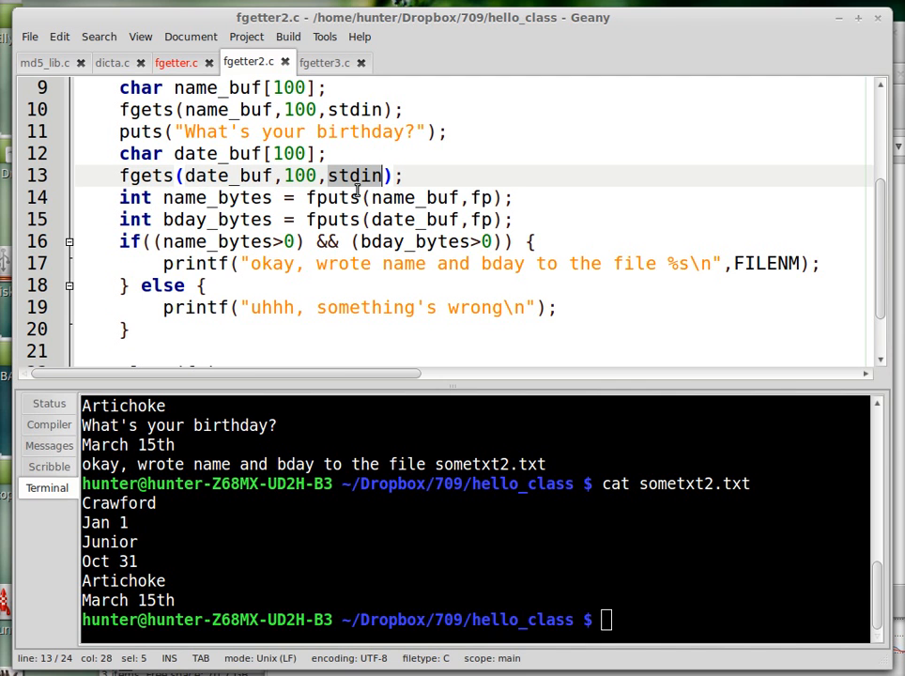
scroll("down", 3)
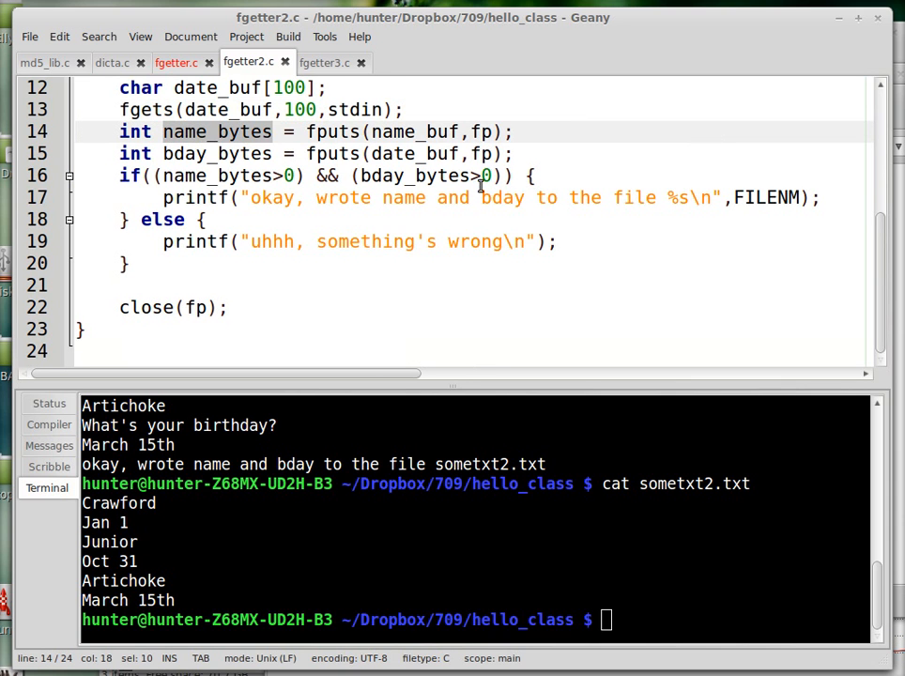
scroll("up", 3)
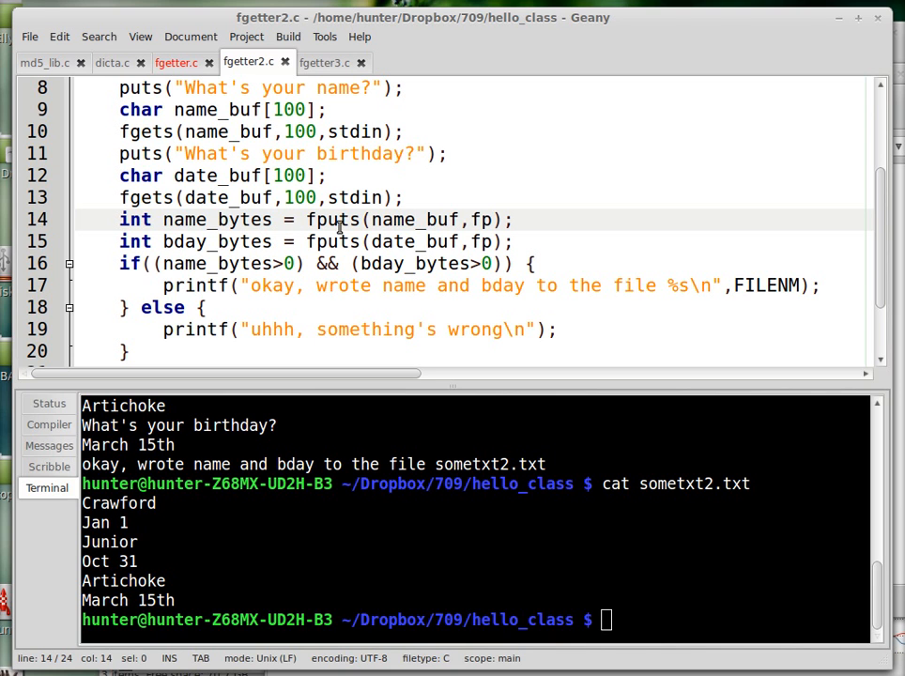
double_click(330, 217)
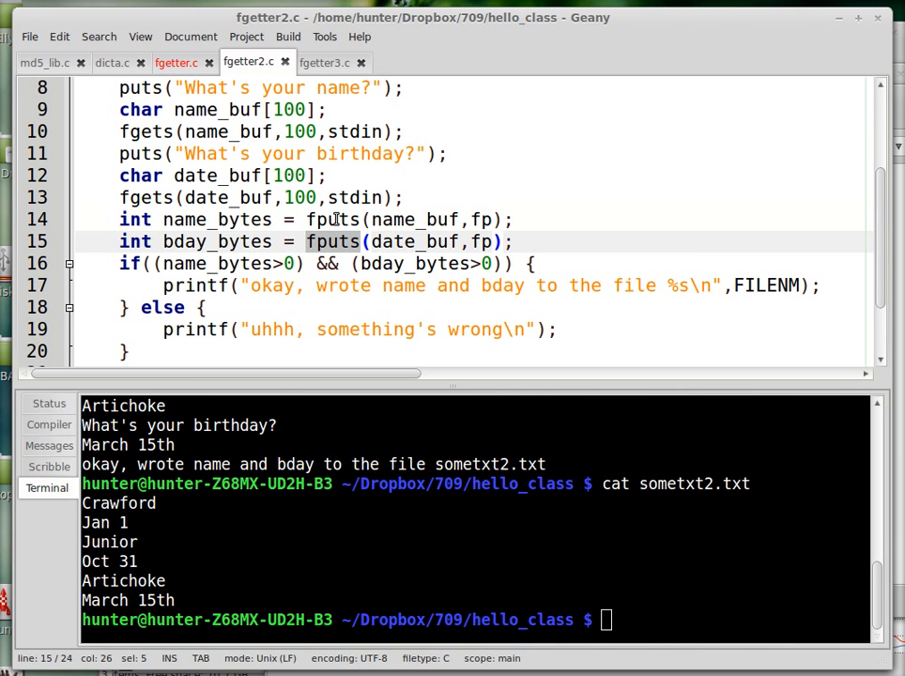
left_click(332, 217)
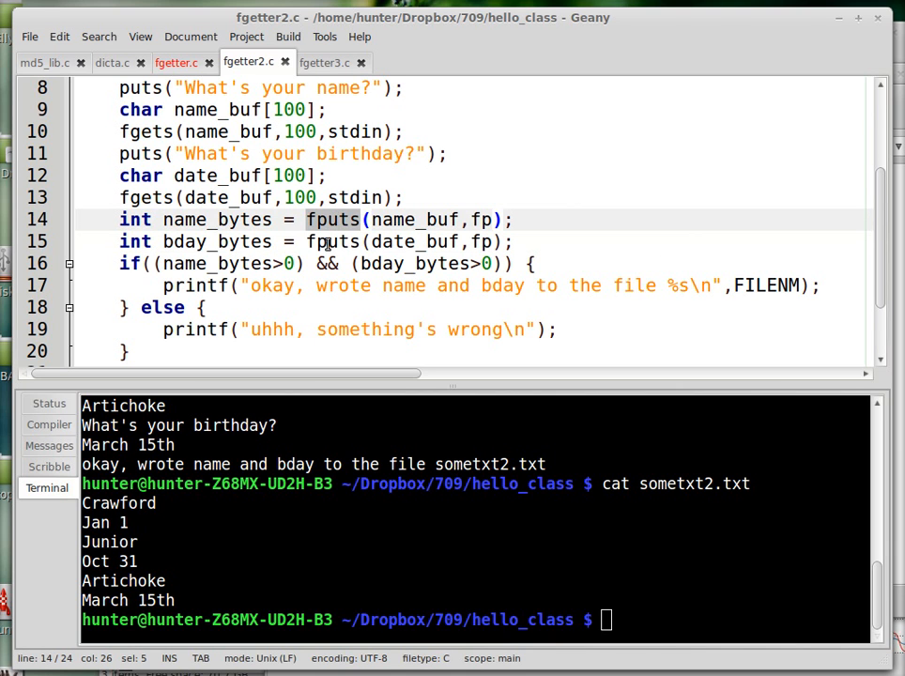
left_click(330, 240)
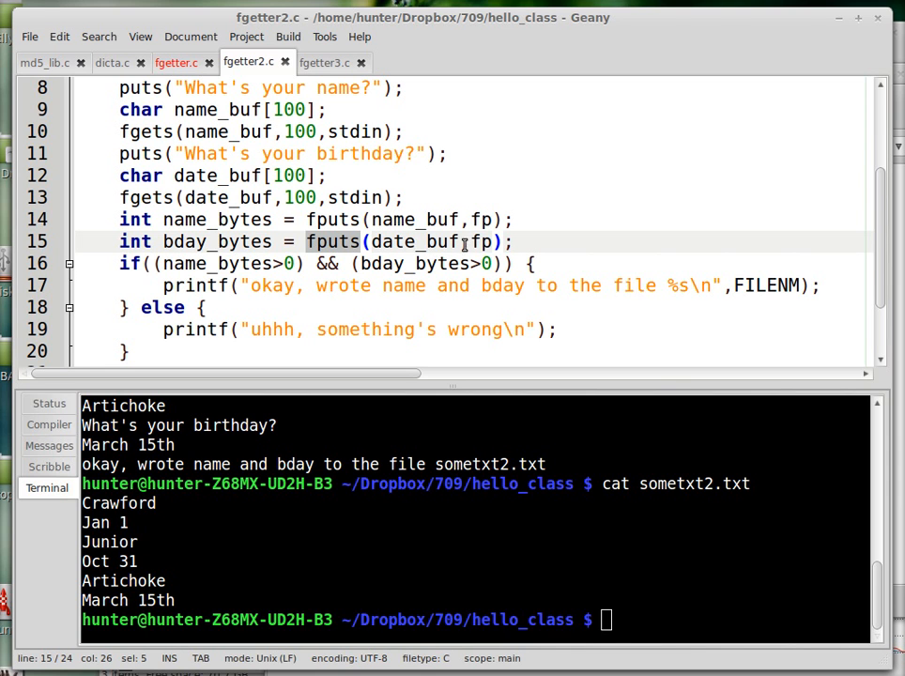
left_click(289, 240)
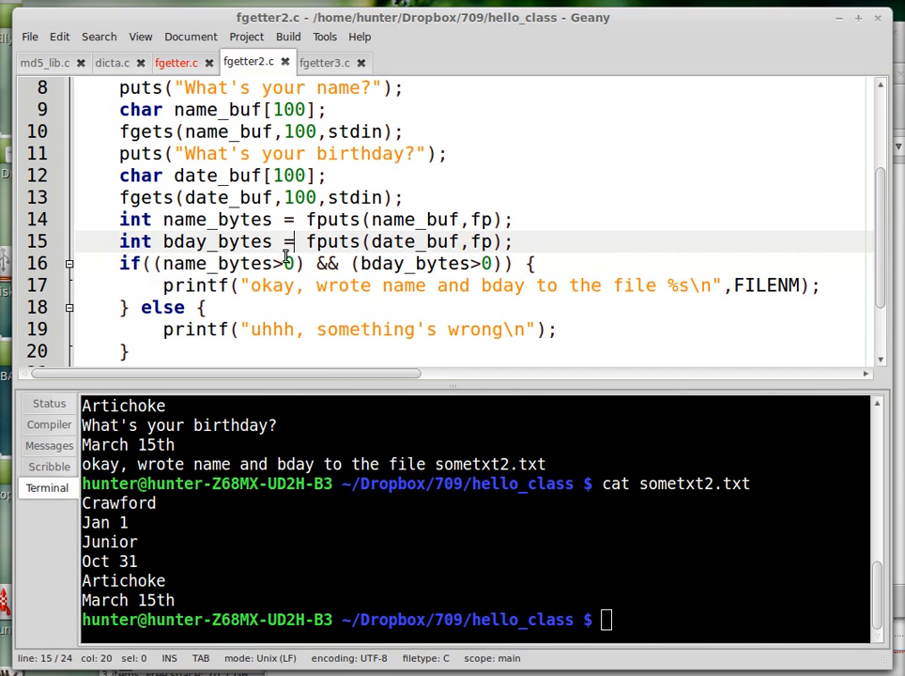
left_click(379, 285)
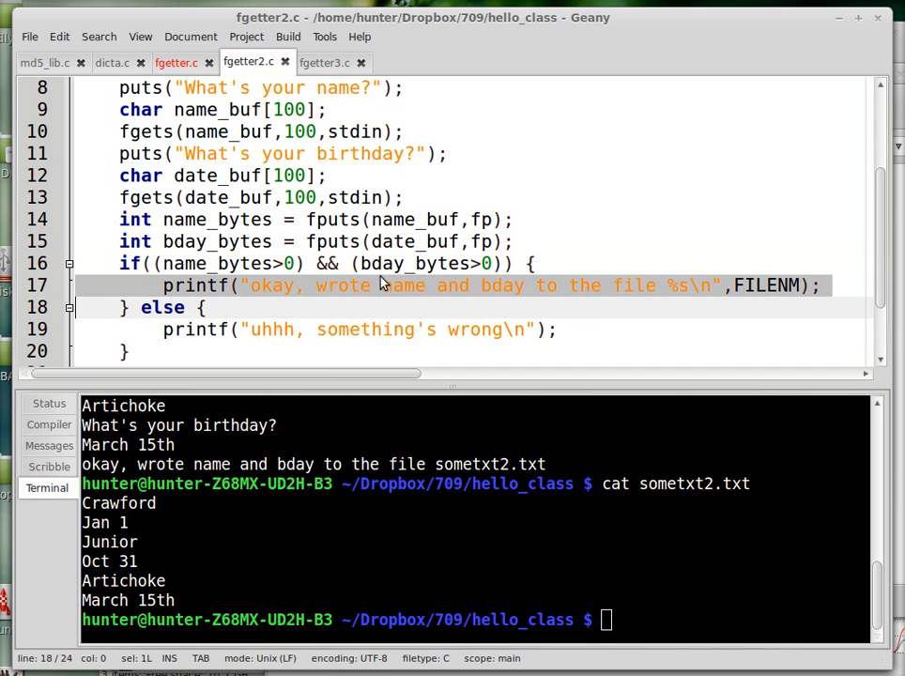
left_click(274, 512)
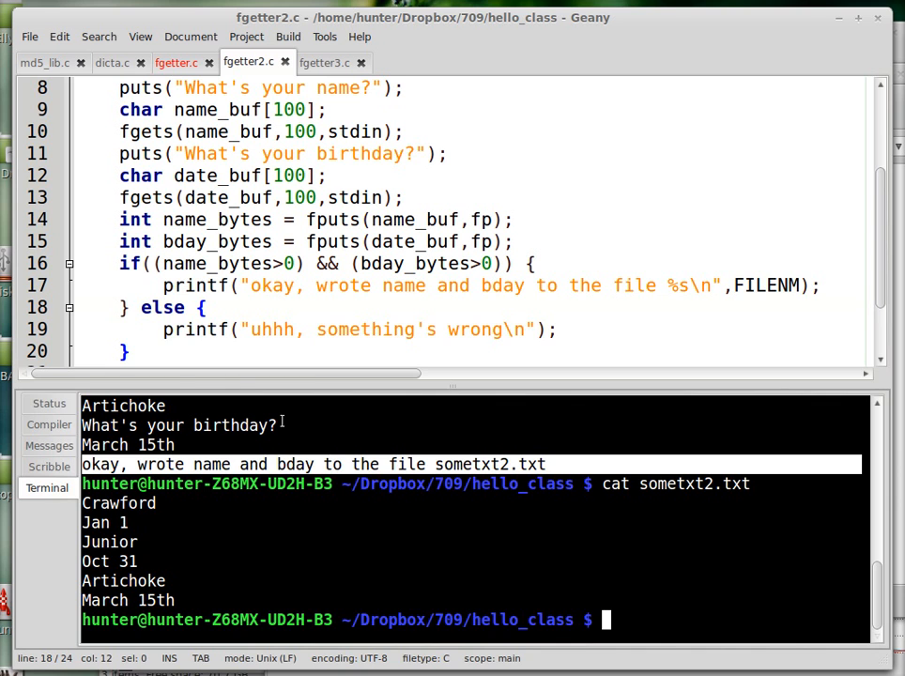
left_click(281, 329)
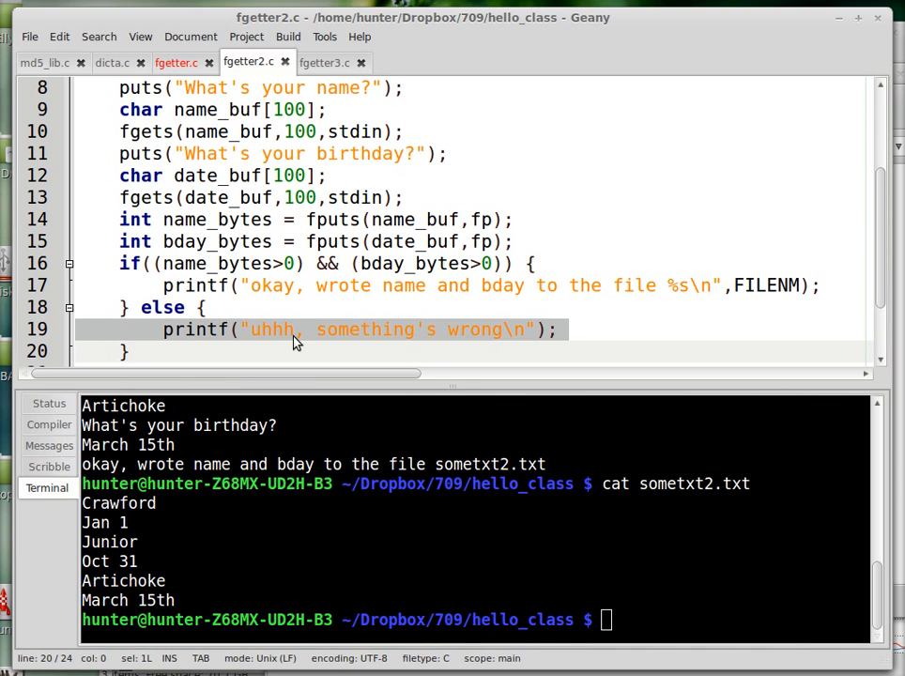
left_click(128, 351)
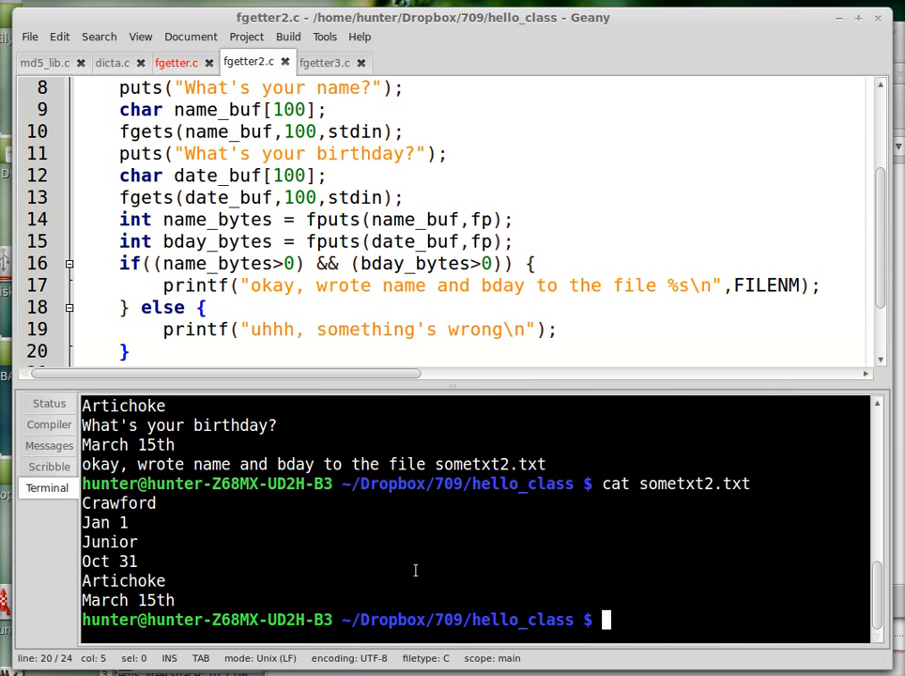
Run ./a.out and enter Arnold with birthday Nov 5th
type("./a.out")
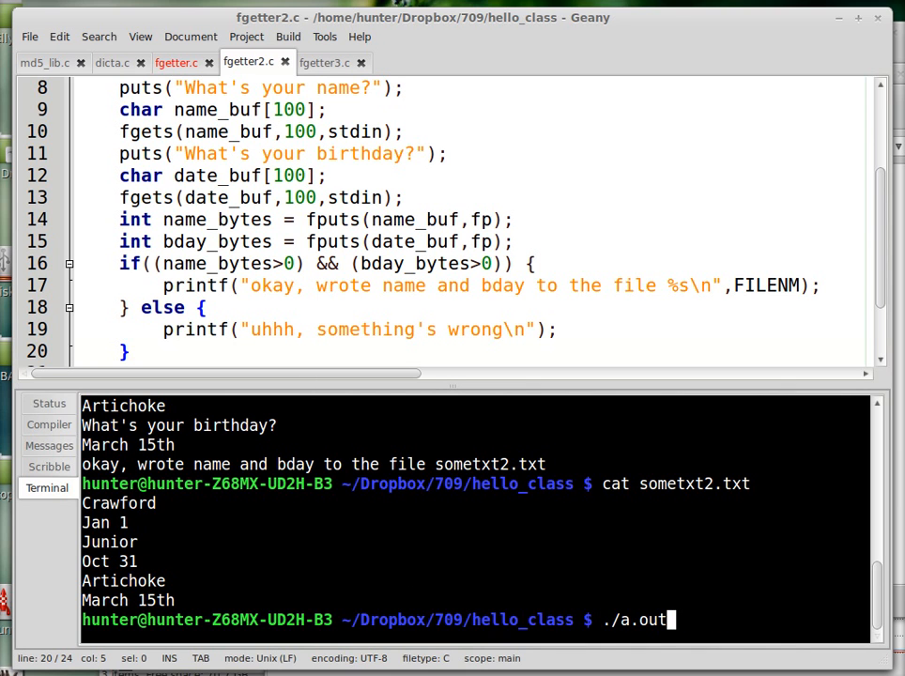
key("Return")
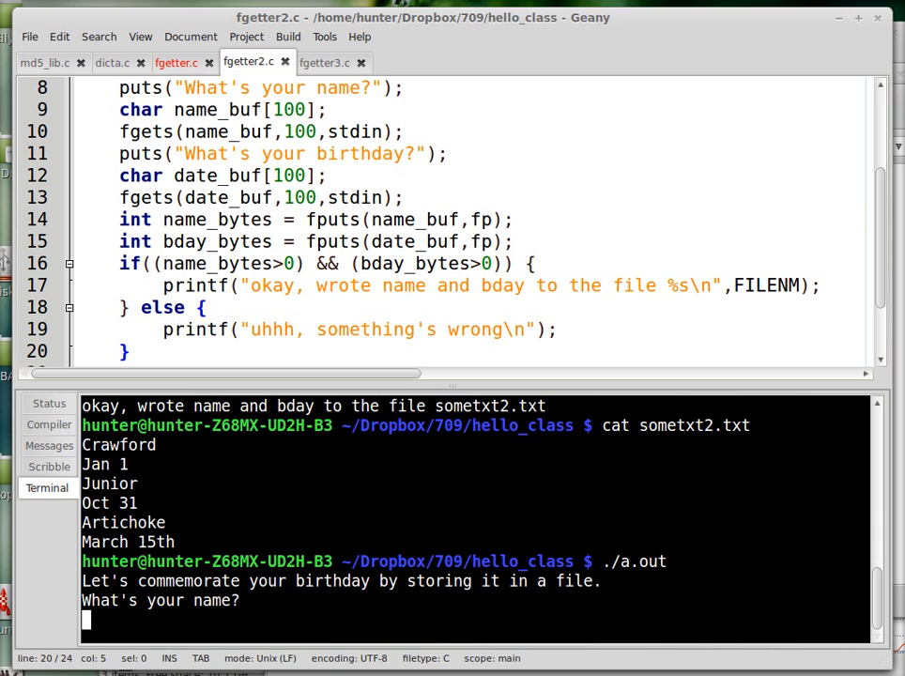
type("Arnold")
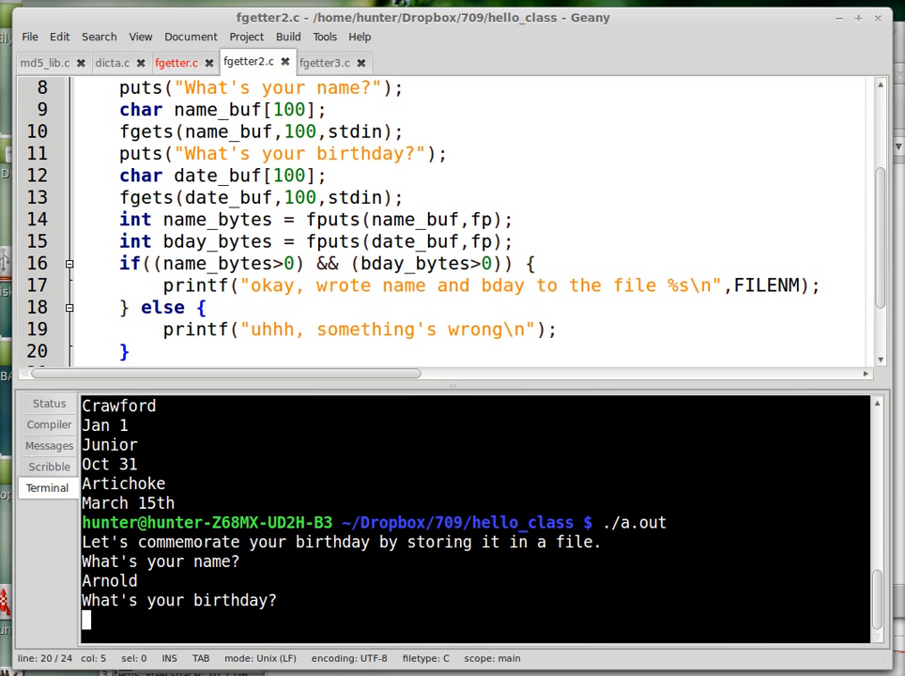
type("Nov 5th")
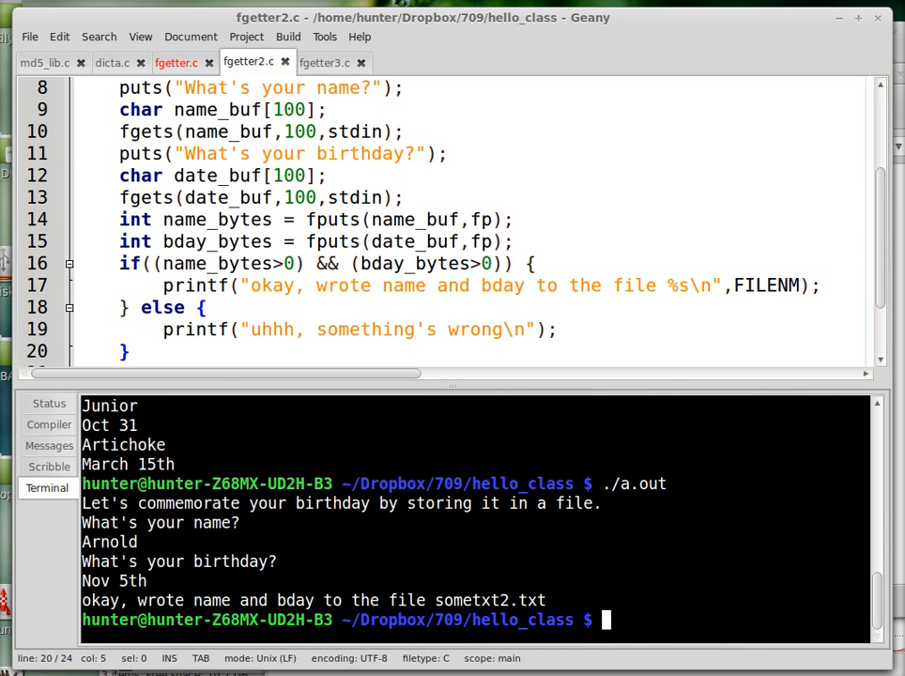
Print sometxt2.txt with cat to list the four stored name-birthday pairs
type("cat sometxt")
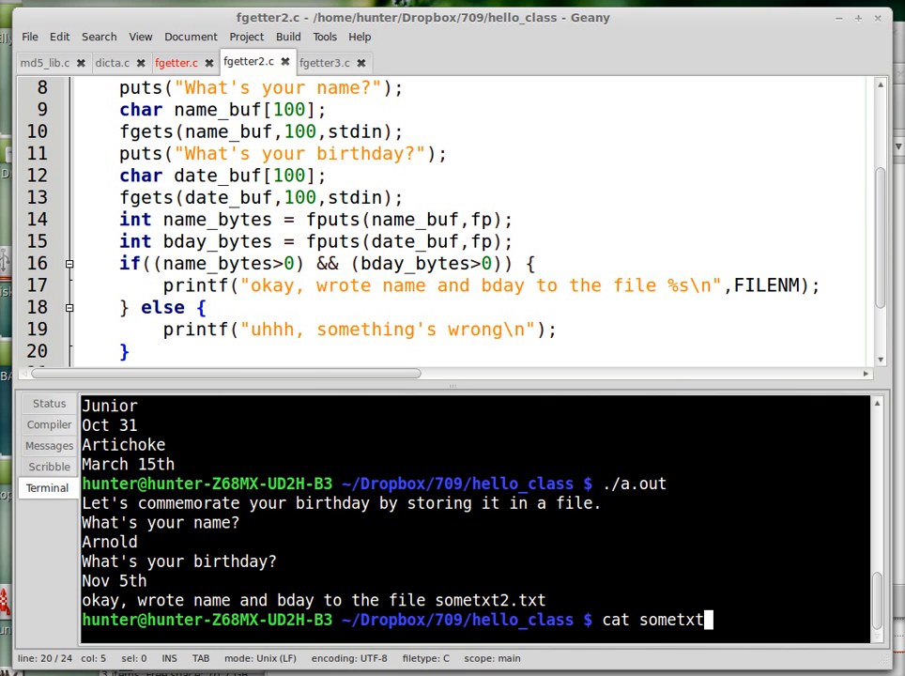
key("Return")
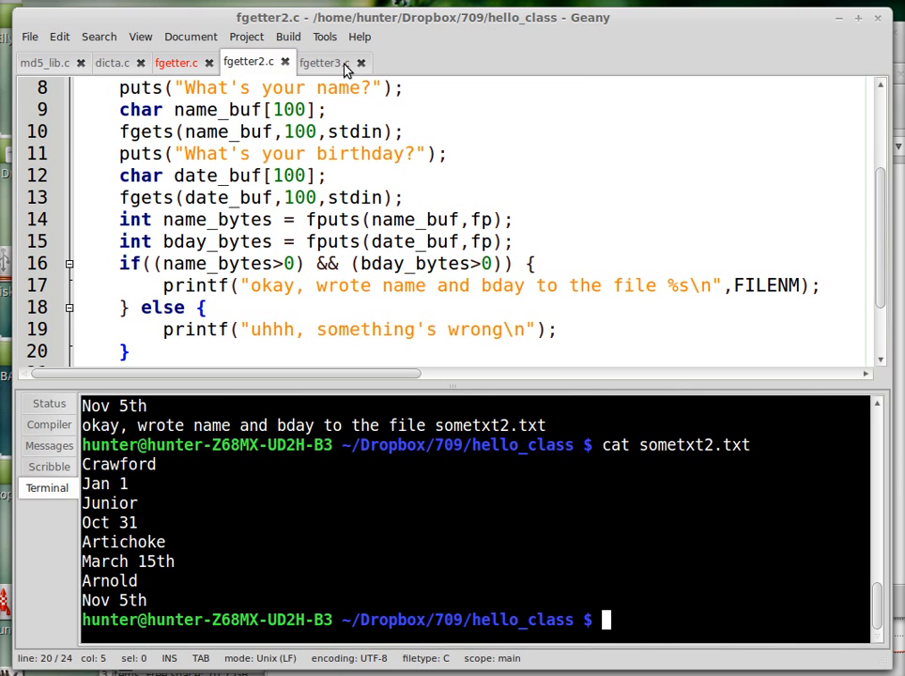
Switch to the fgetter3.c source, scroll to its top and focus the code
left_click(322, 62)
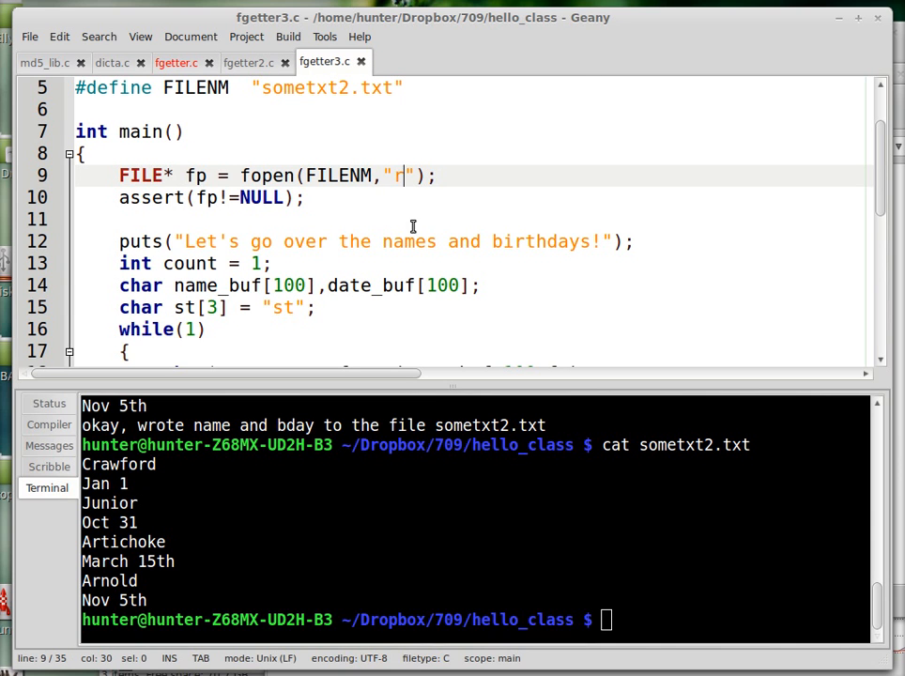
scroll("up", 3)
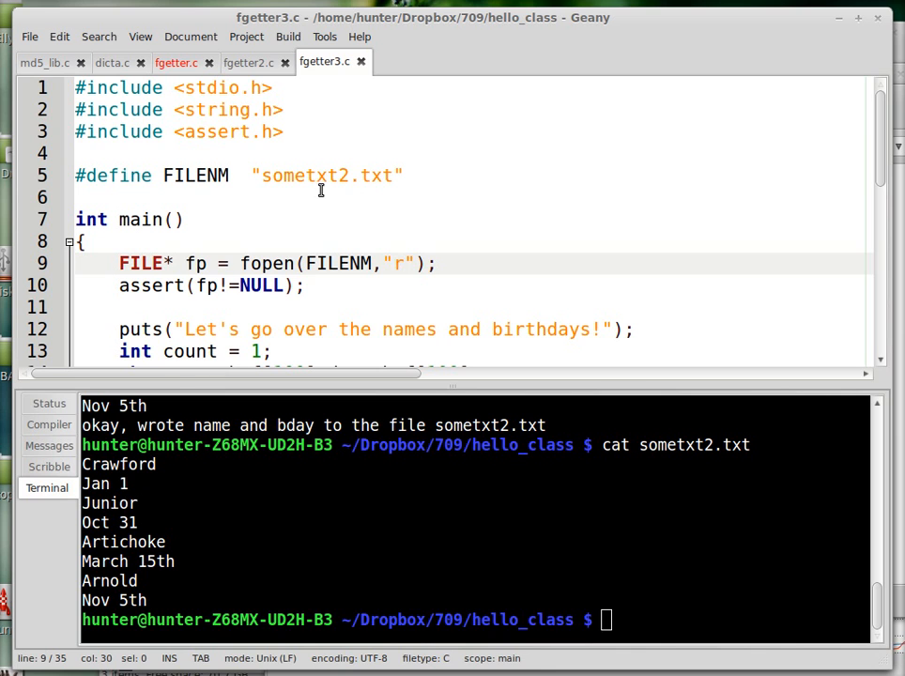
left_click(338, 177)
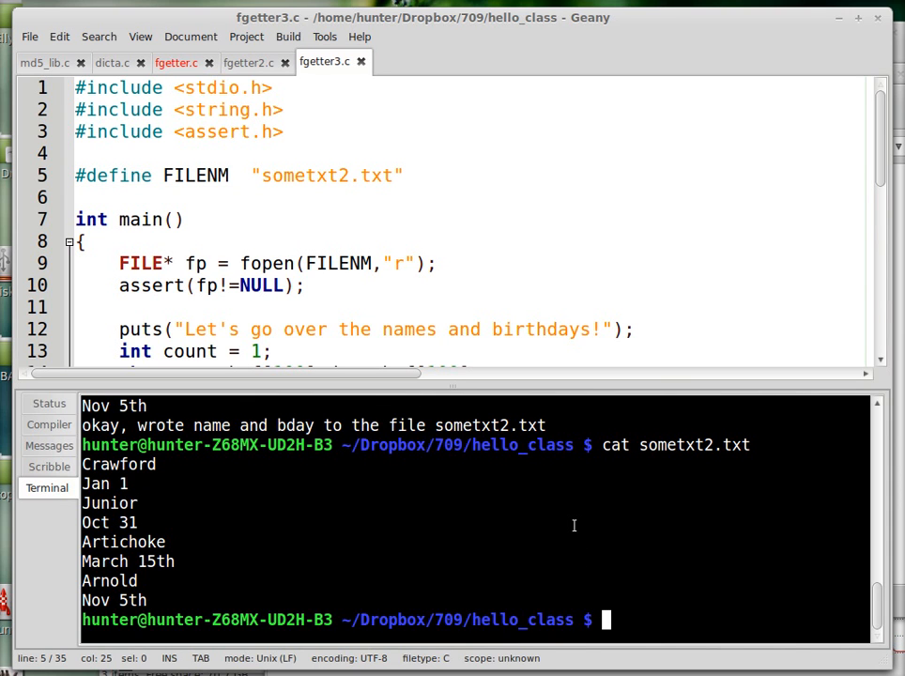
Compile fgetter3.c with gcc and run it, scrolling through the output to Arnold, Nov 5th
type("gcc f")
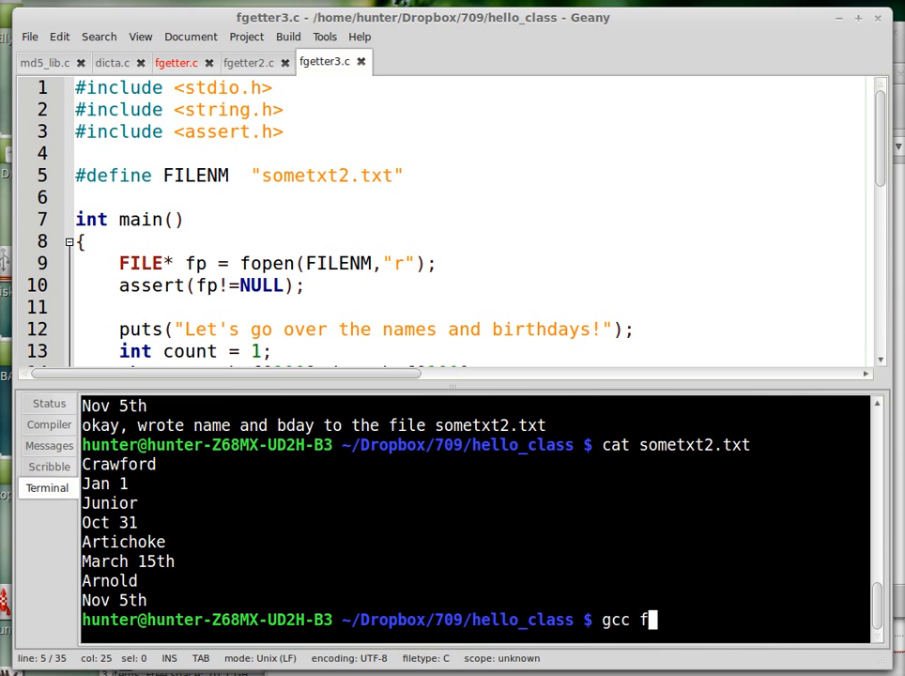
type("getter3.c")
type("./a")
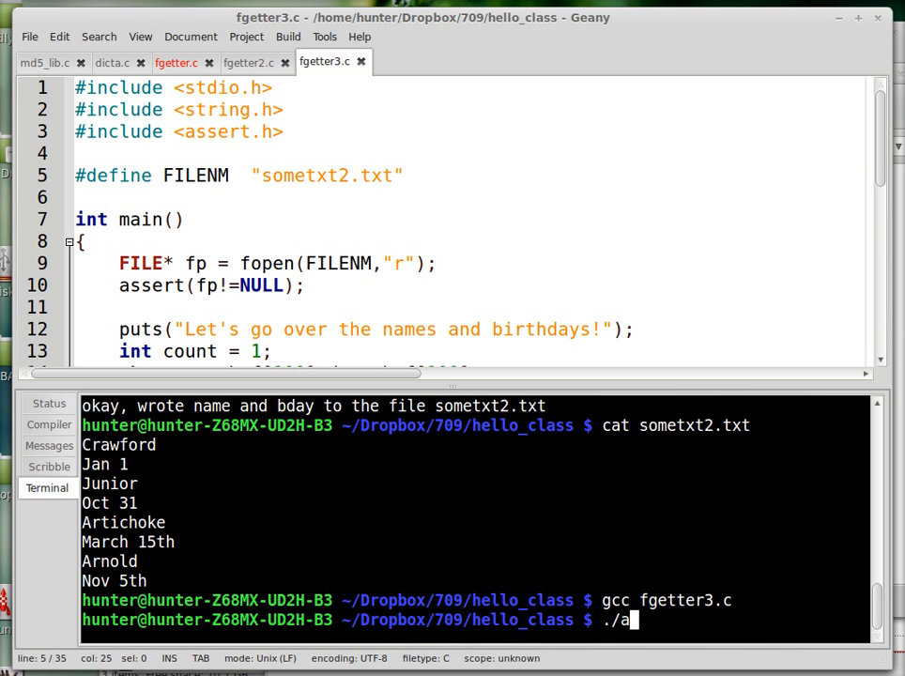
type(".out")
key("Return")
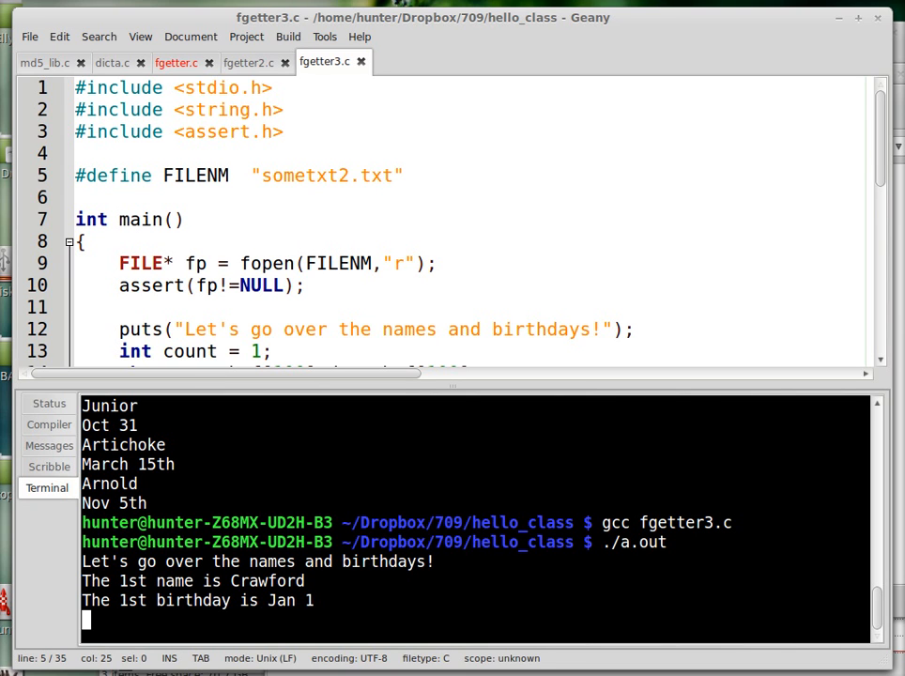
mouse_move(702, 260)
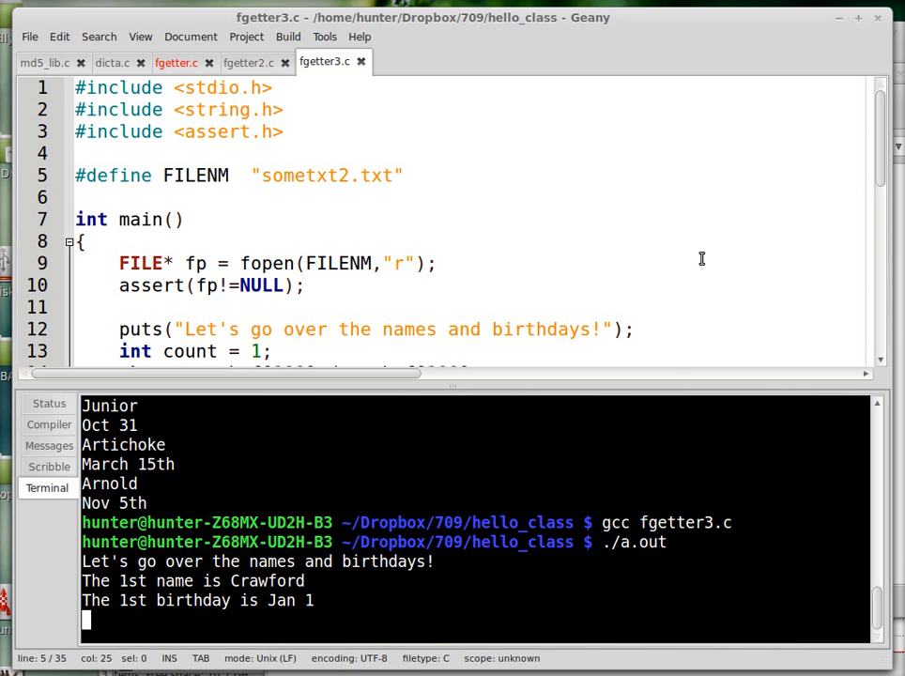
scroll("down", 3)
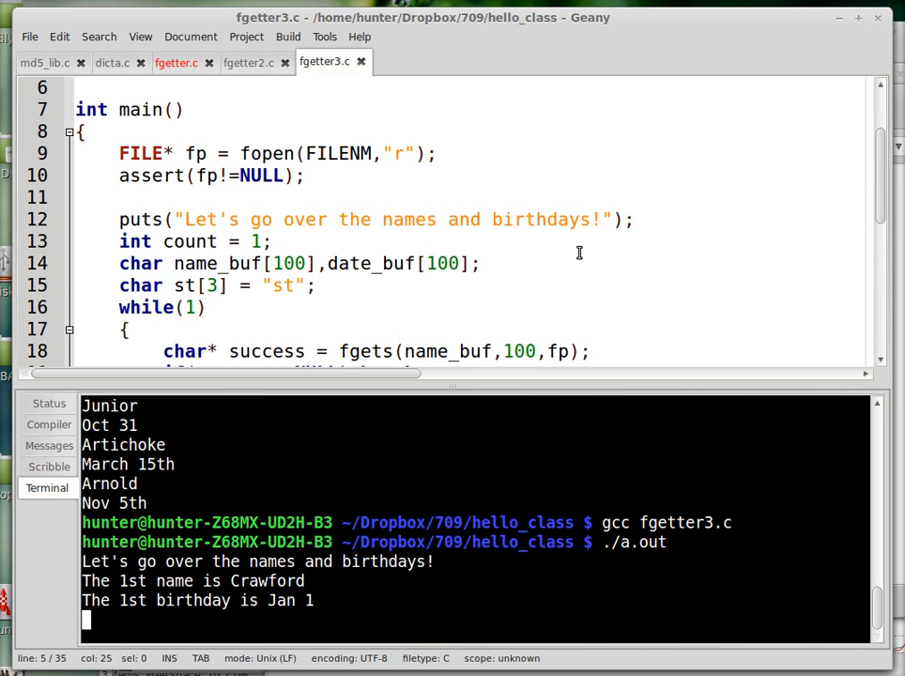
scroll("down", 3)
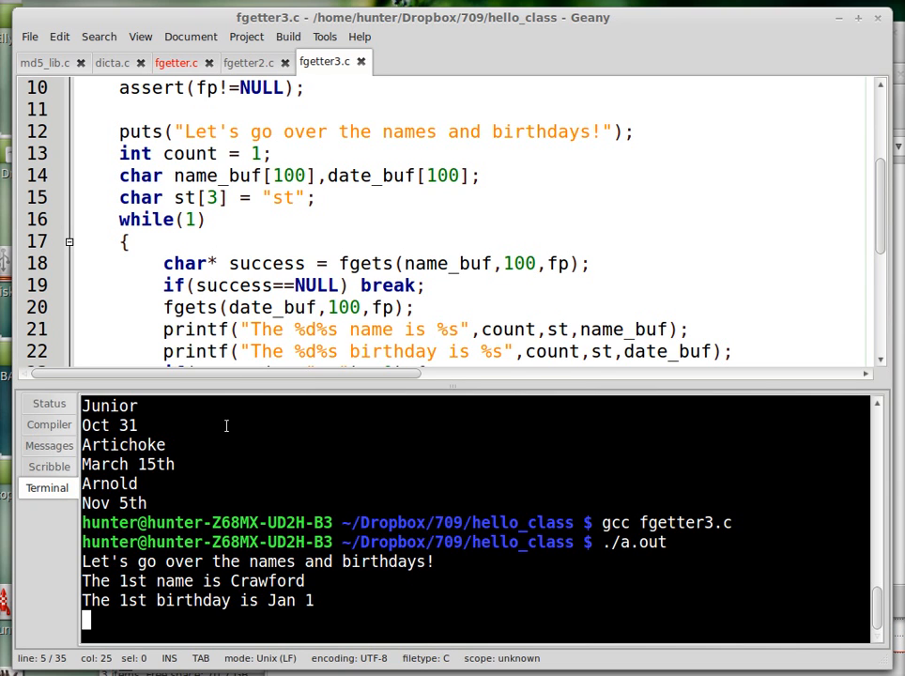
mouse_move(410, 584)
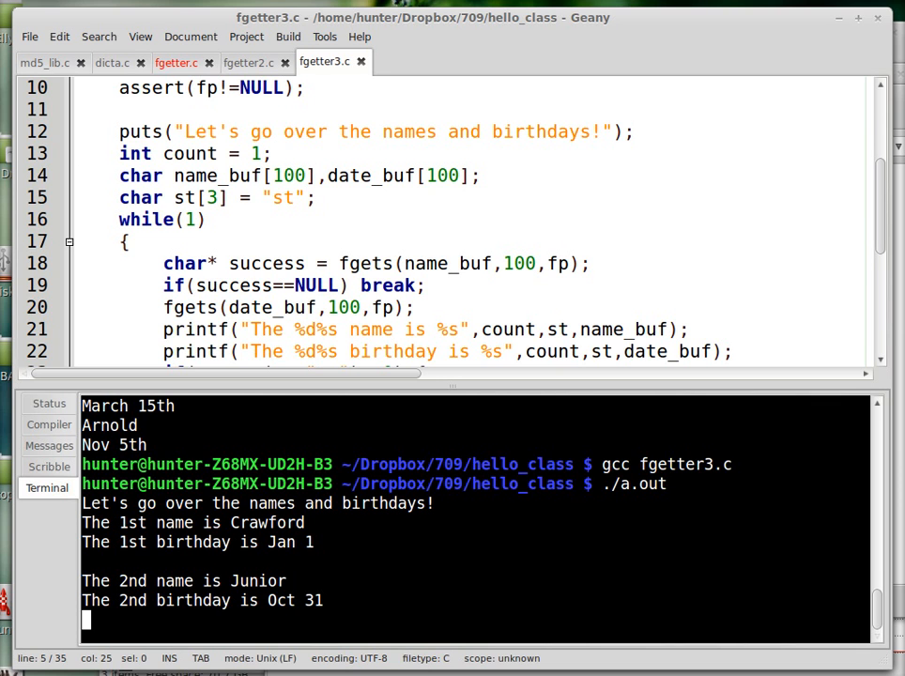
scroll("down", 3)
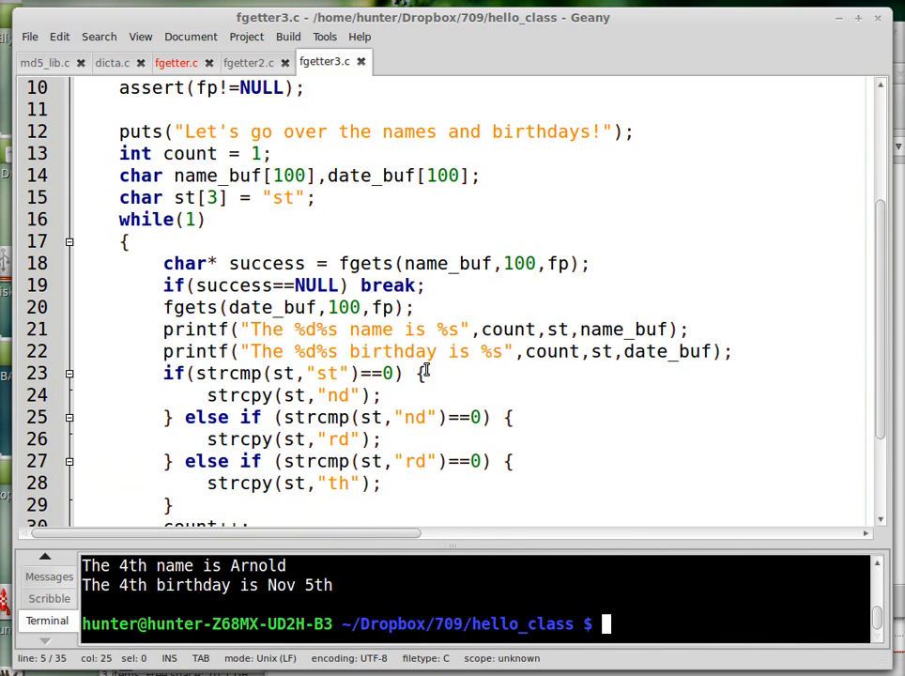
scroll("up", 3)
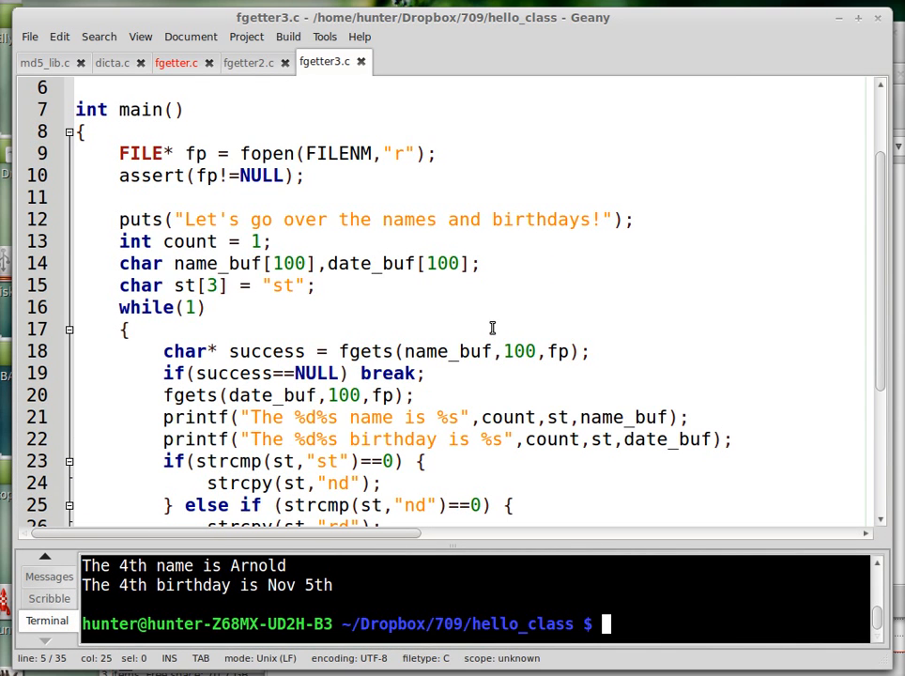
left_click(273, 240)
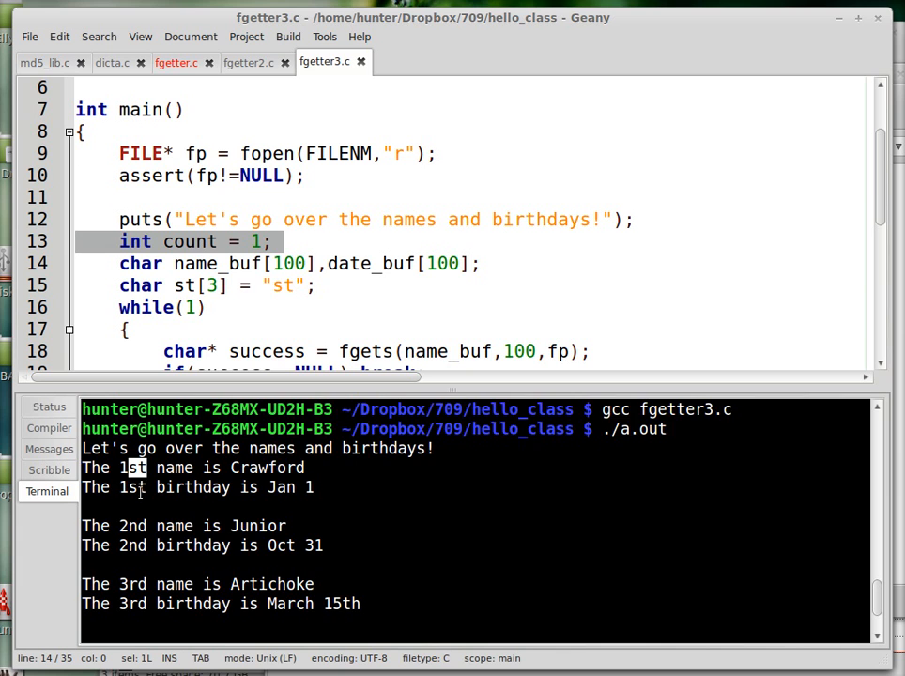
scroll("down", 3)
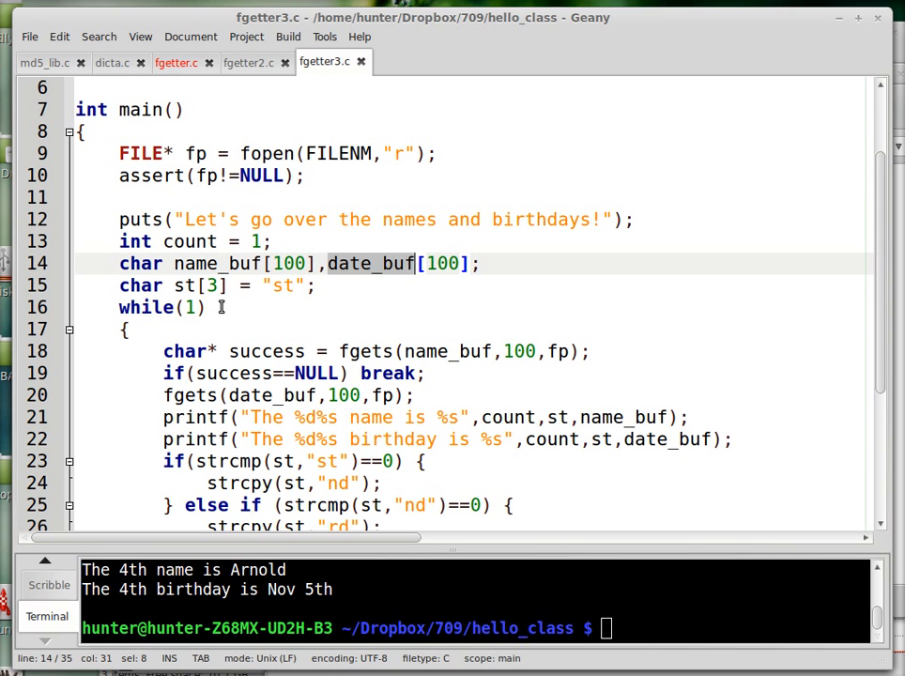
double_click(281, 286)
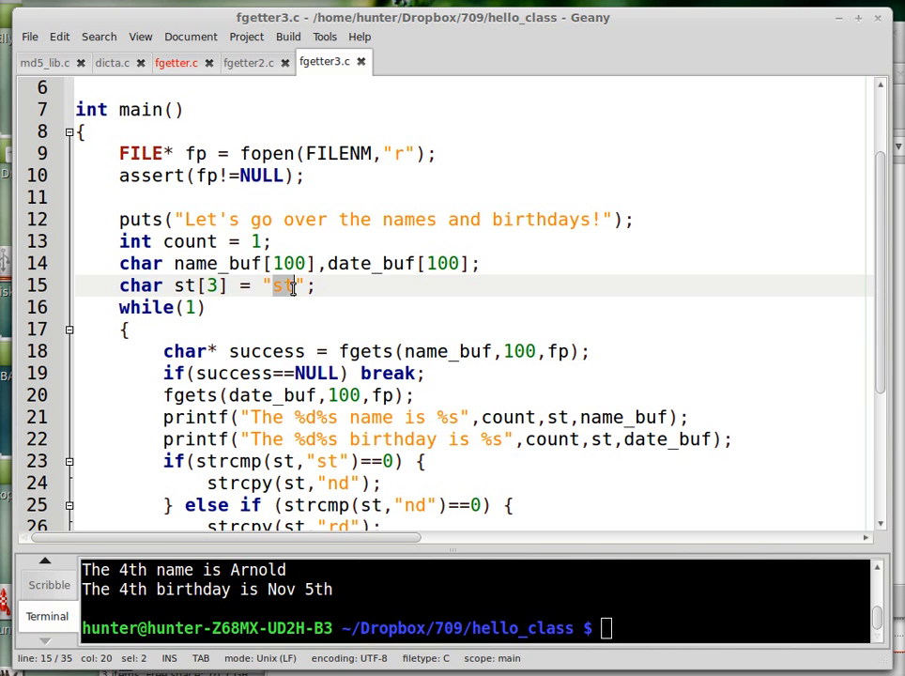
left_click(395, 417)
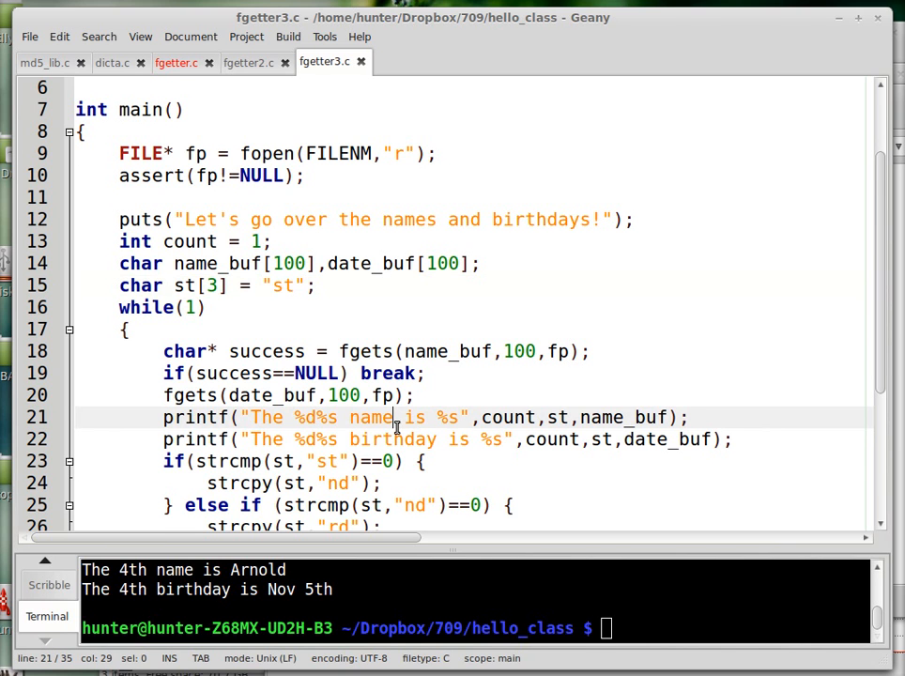
scroll("down", 3)
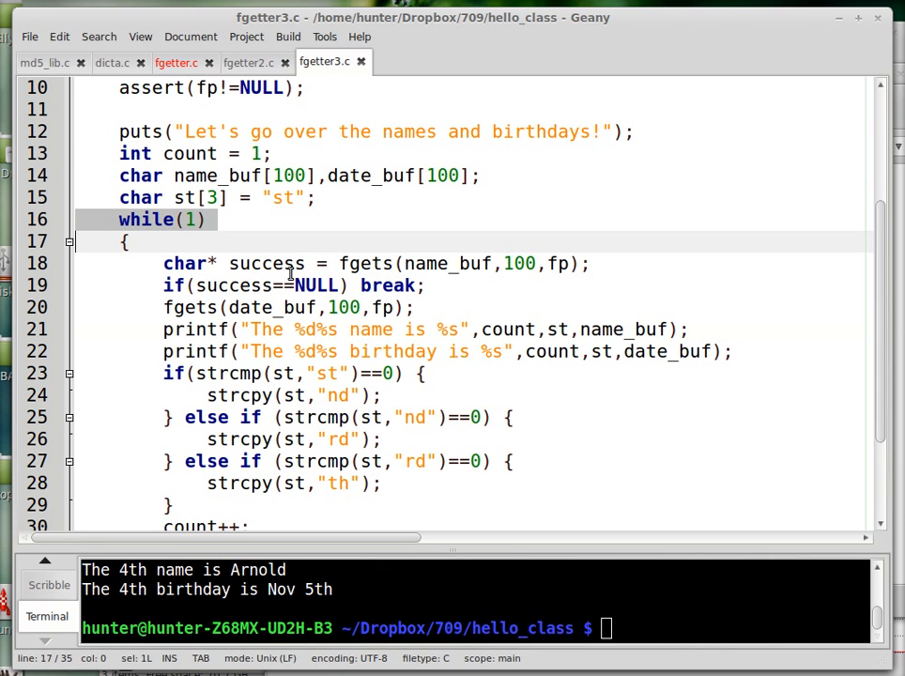
double_click(266, 262)
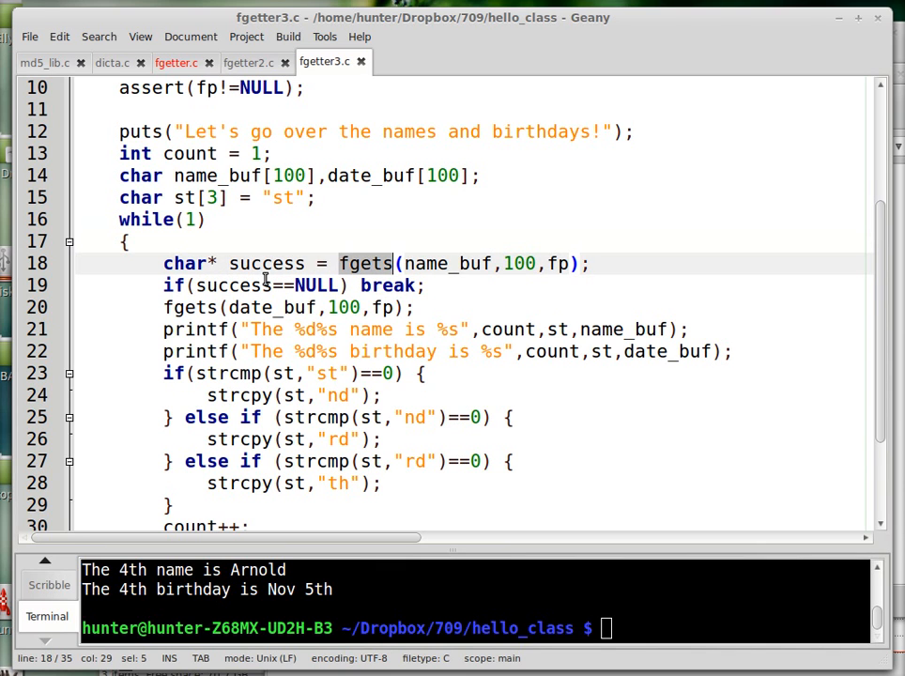
double_click(267, 262)
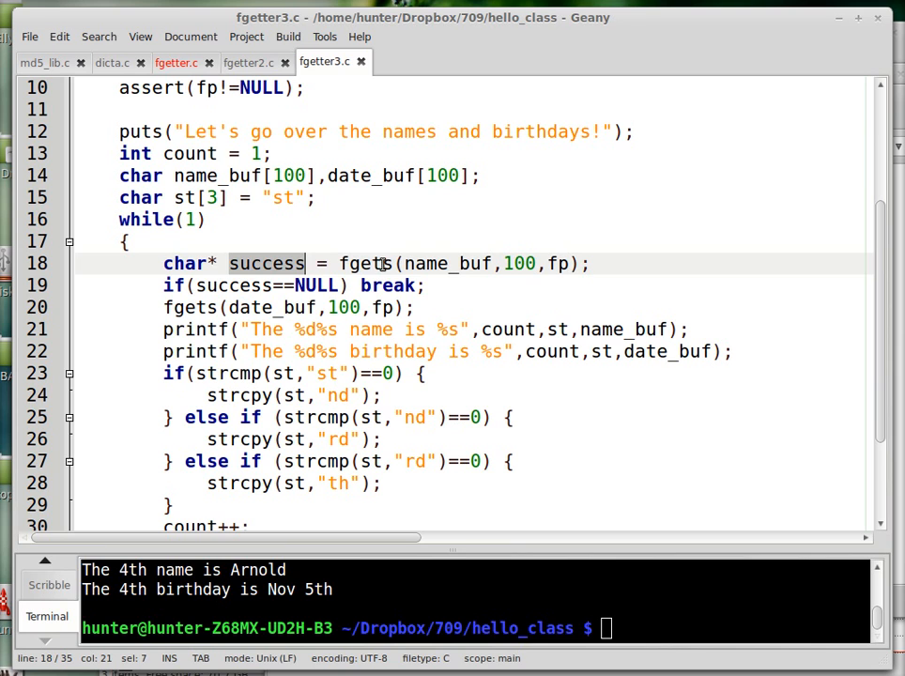
left_click(272, 263)
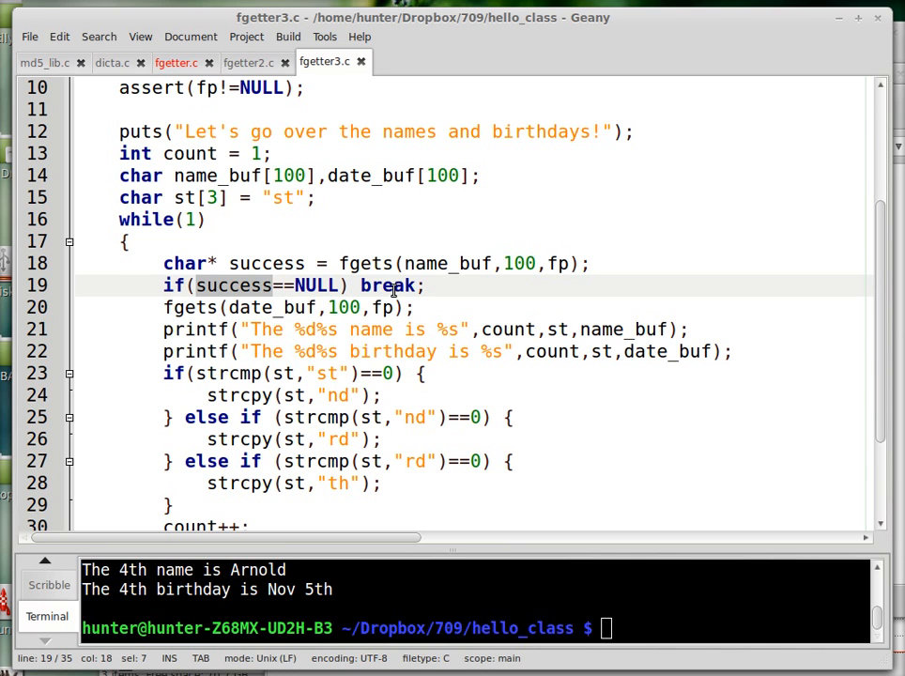
left_click(147, 218)
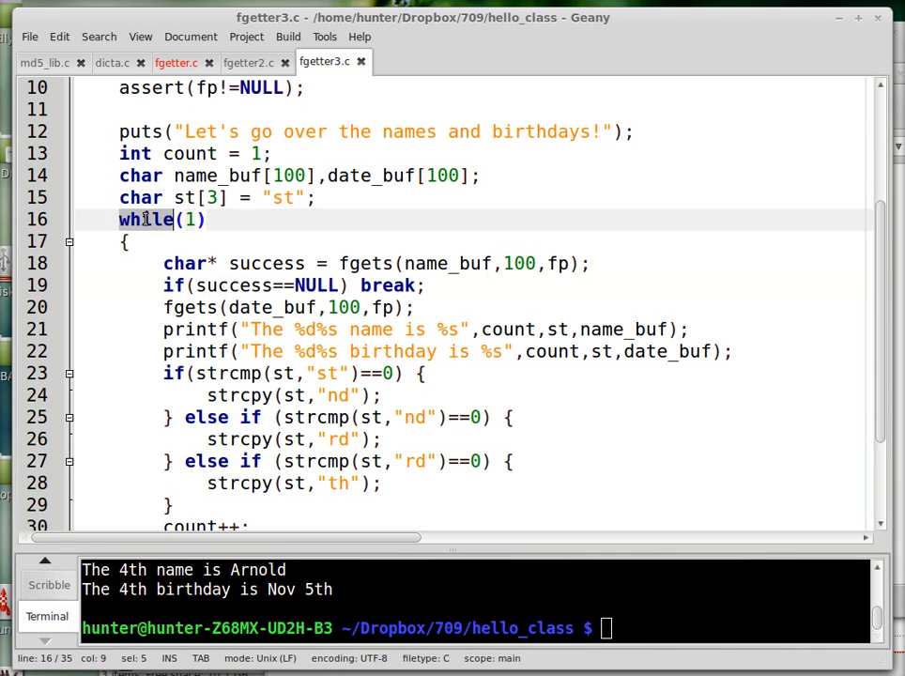
left_click(334, 308)
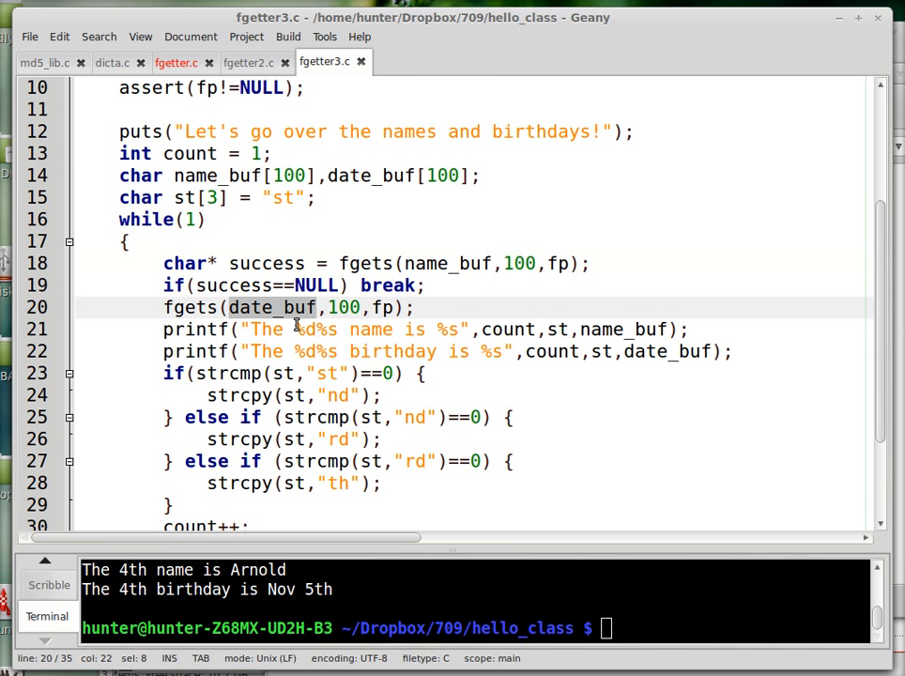
scroll("down", 3)
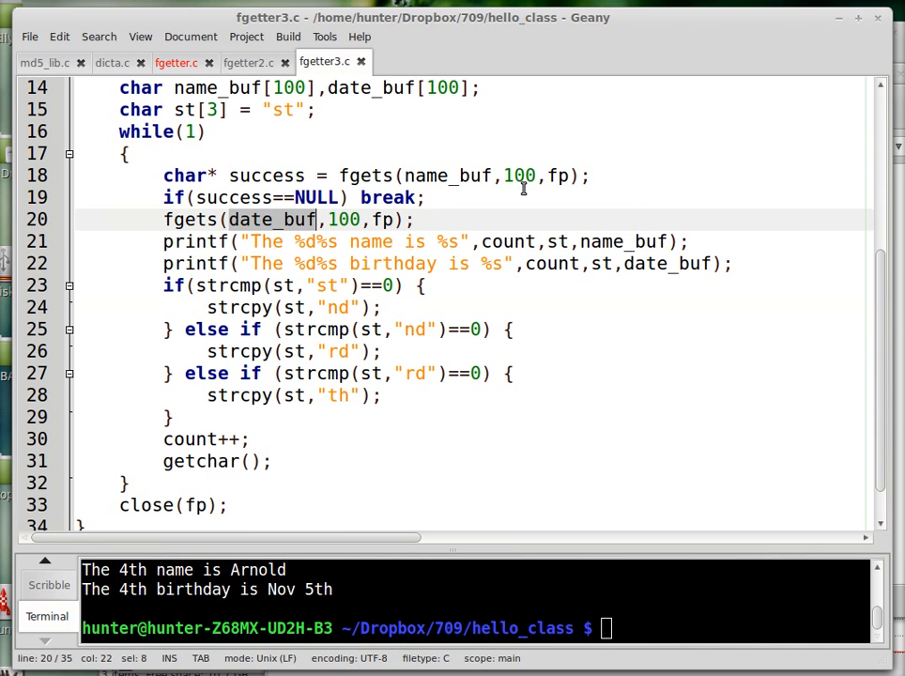
double_click(559, 176)
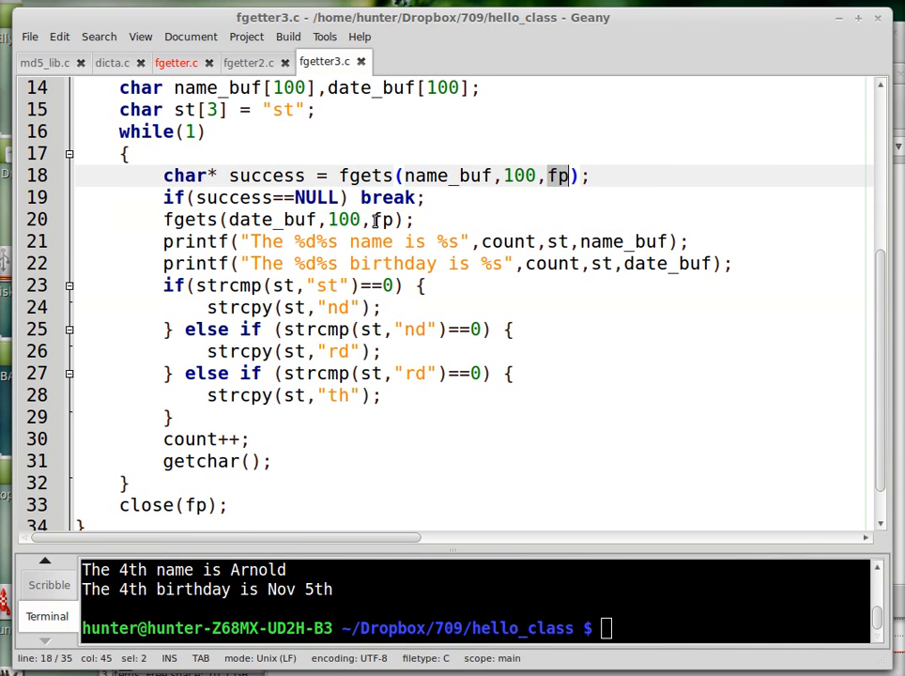
left_click(383, 217)
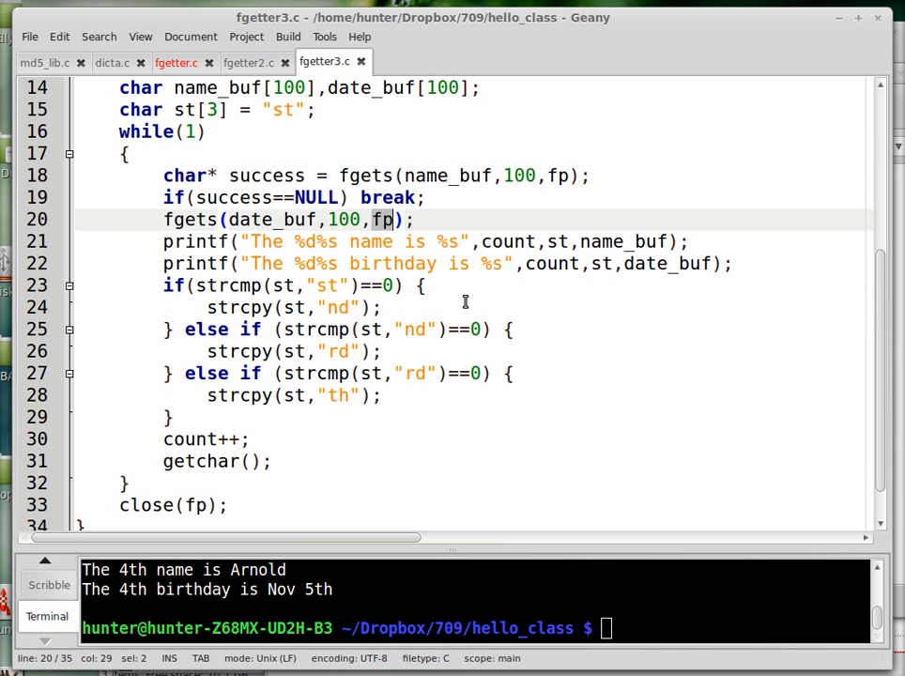
left_click(379, 308)
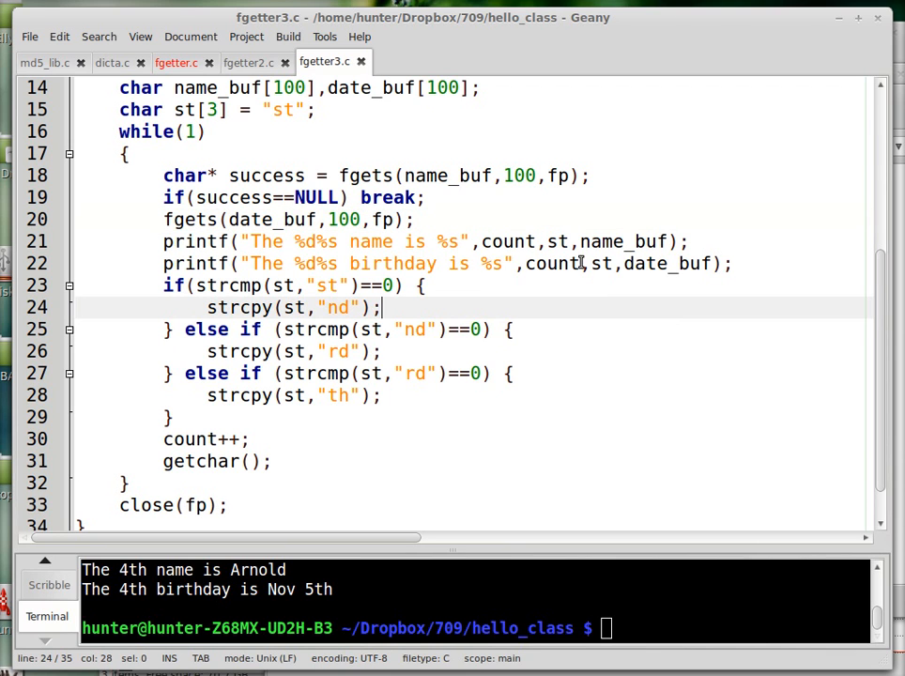
mouse_move(266, 286)
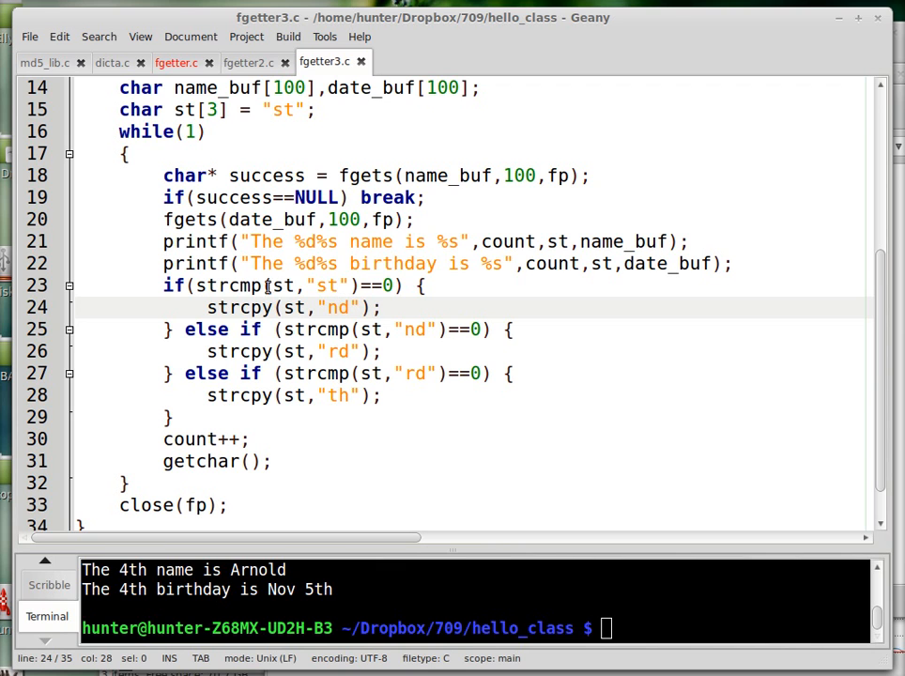
left_click(329, 285)
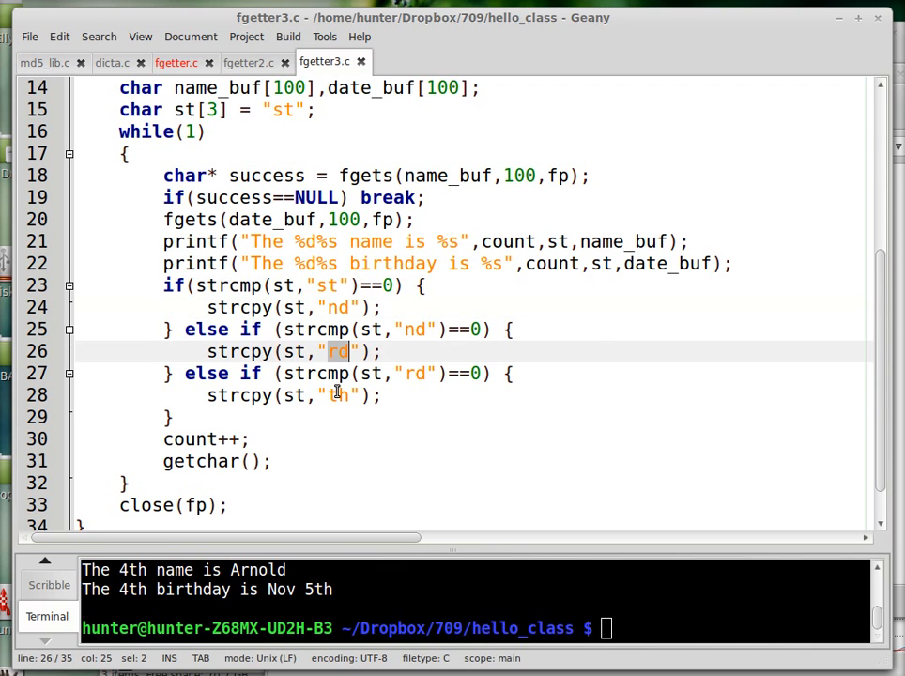
scroll("down", 3)
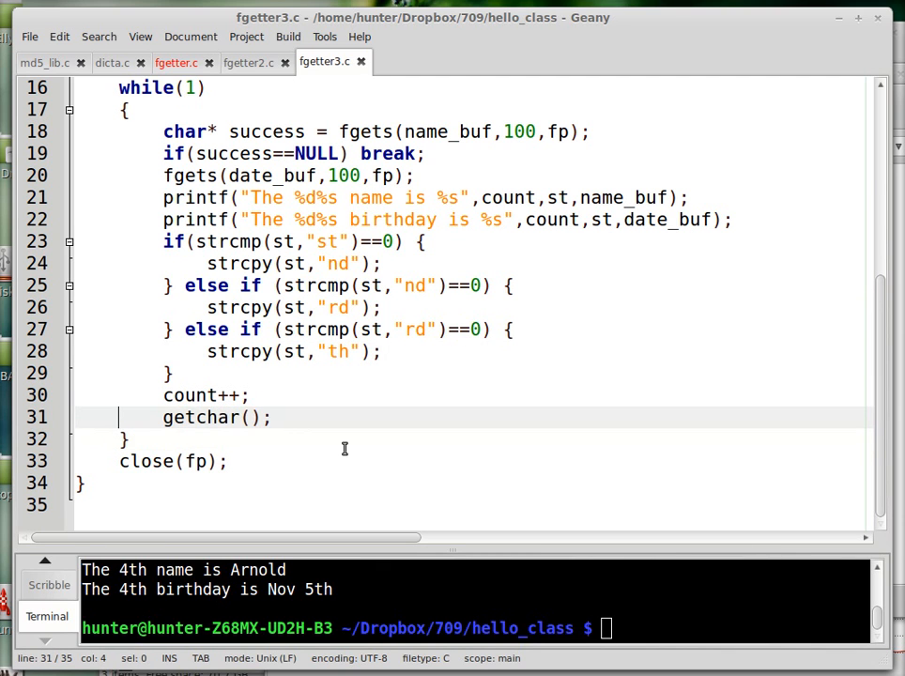
Prefix getchar() with // and rerun gcc fgetter3.c && ./a.out to list all four records at once
type("//")
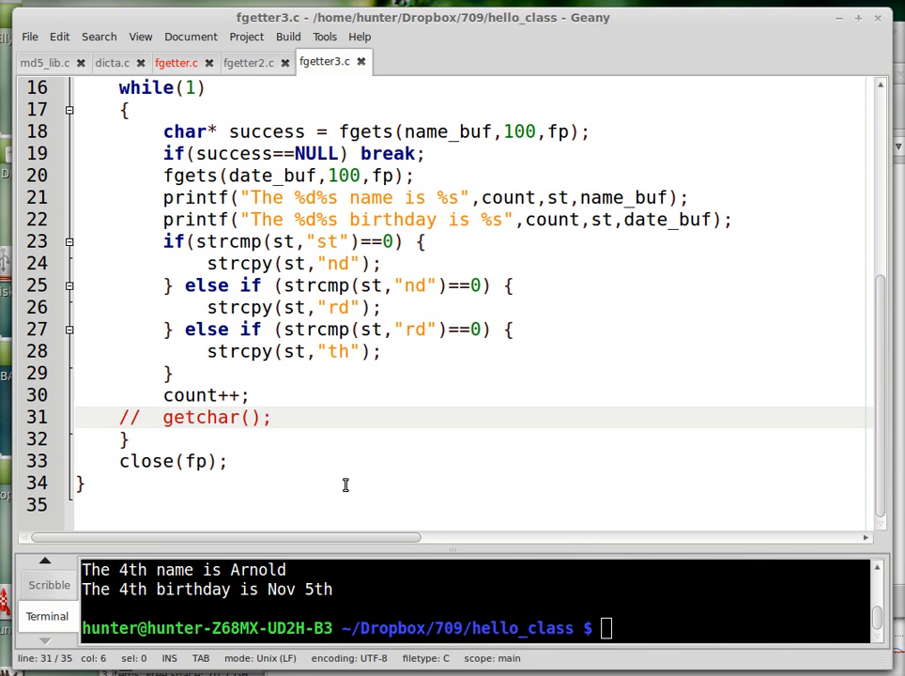
left_click_drag(435, 541, 435, 285)
type("./a.out")
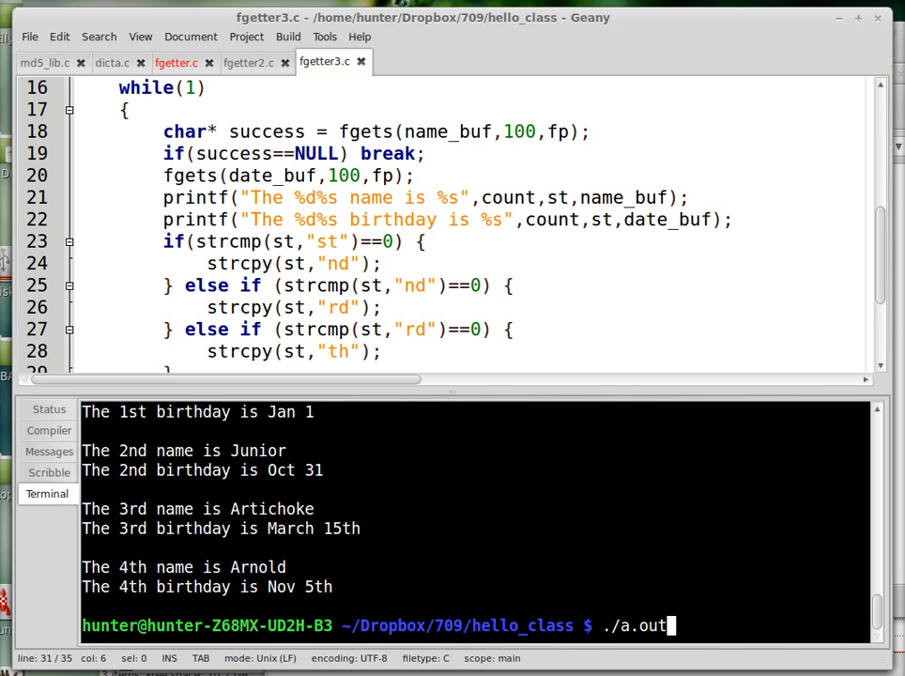
key("Return")
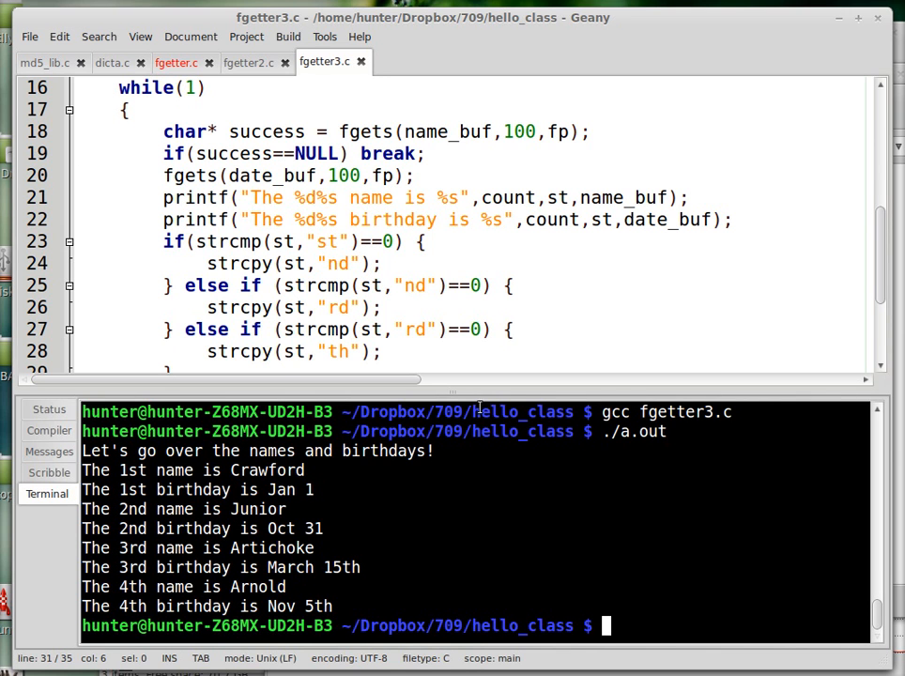
left_click_drag(488, 383, 488, 454)
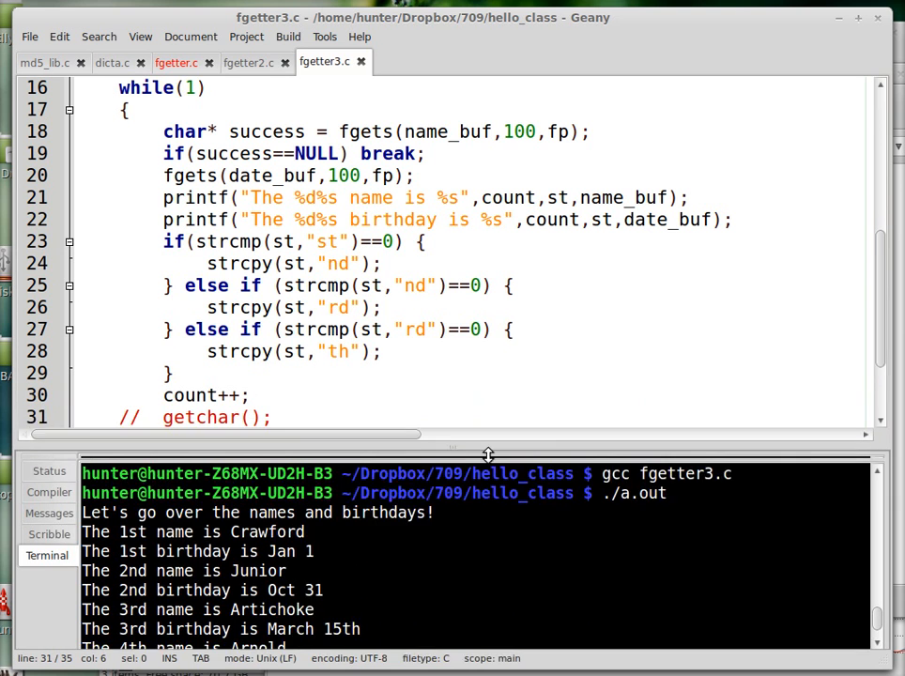
left_click_drag(488, 457, 498, 526)
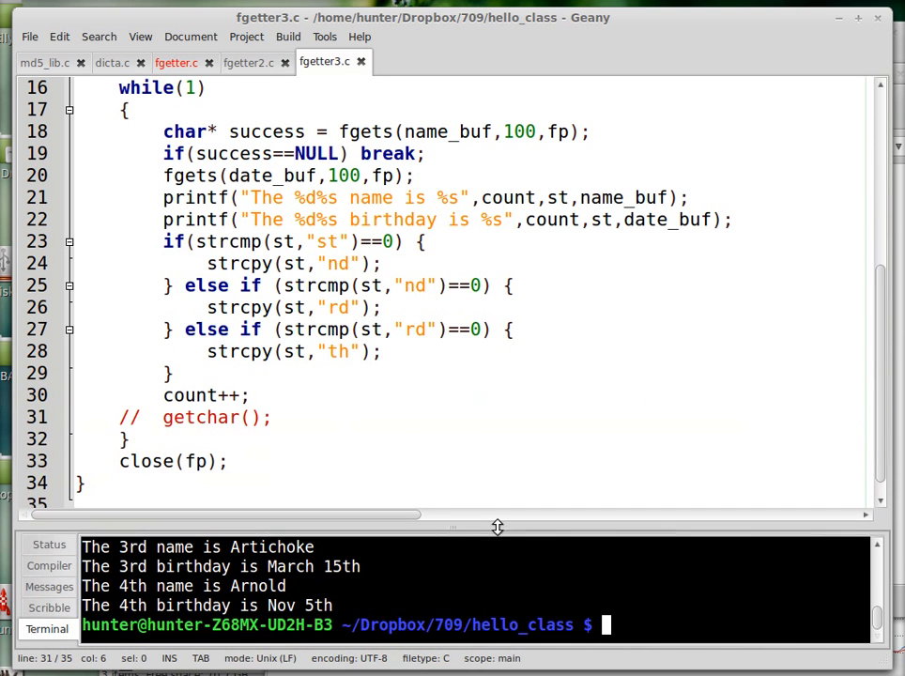